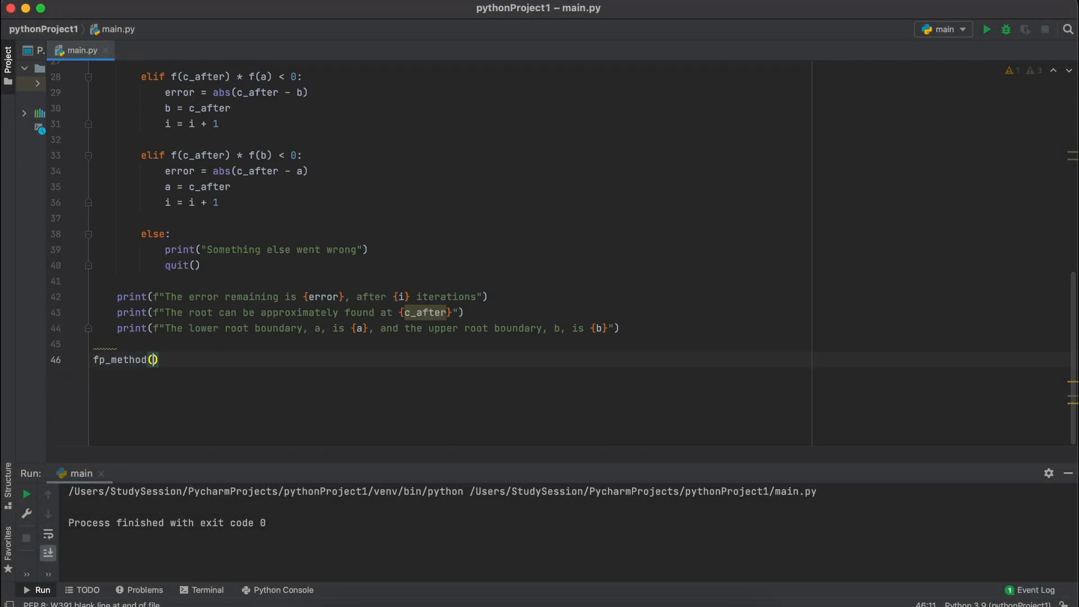
Step: Edit the existing fp_method call for 4*x**3 then clear all code so main.py is empty
type("\"4")
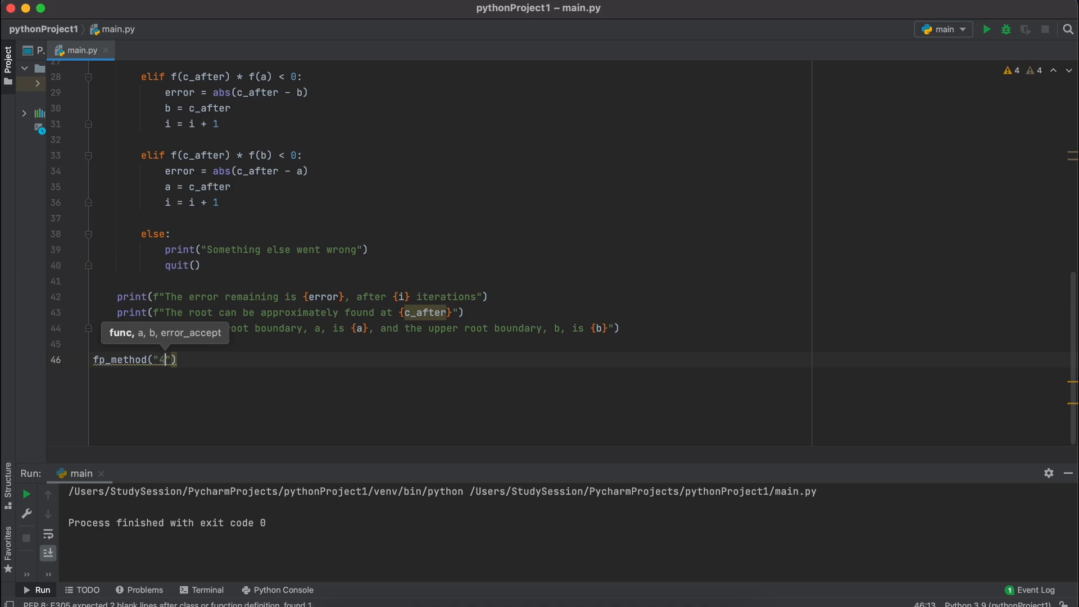
type("*x ** 3) + 3*x - 3")
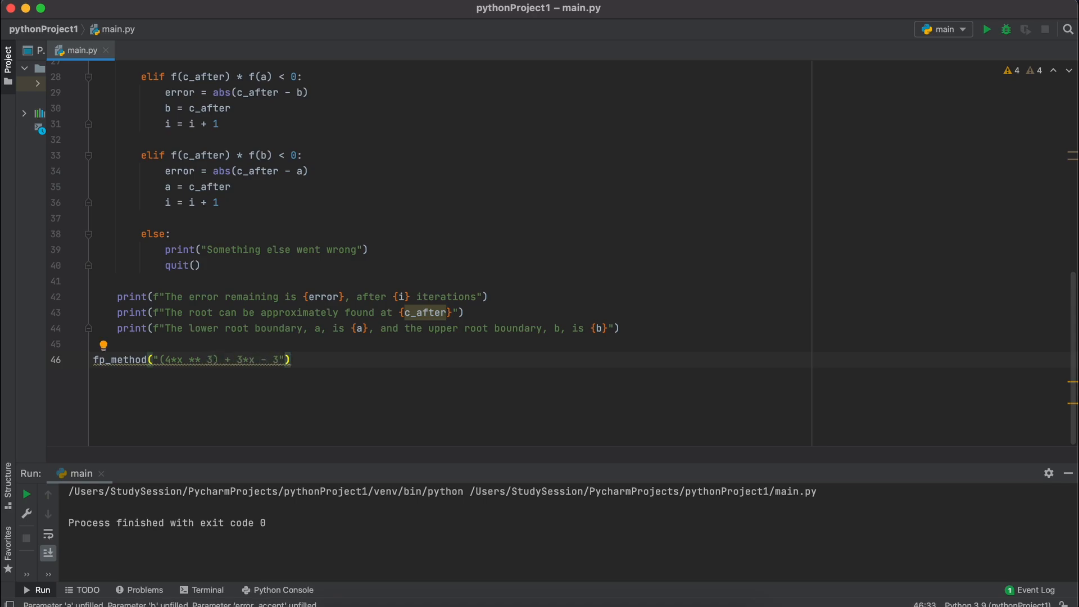
type(", 0, 1, 0.0")
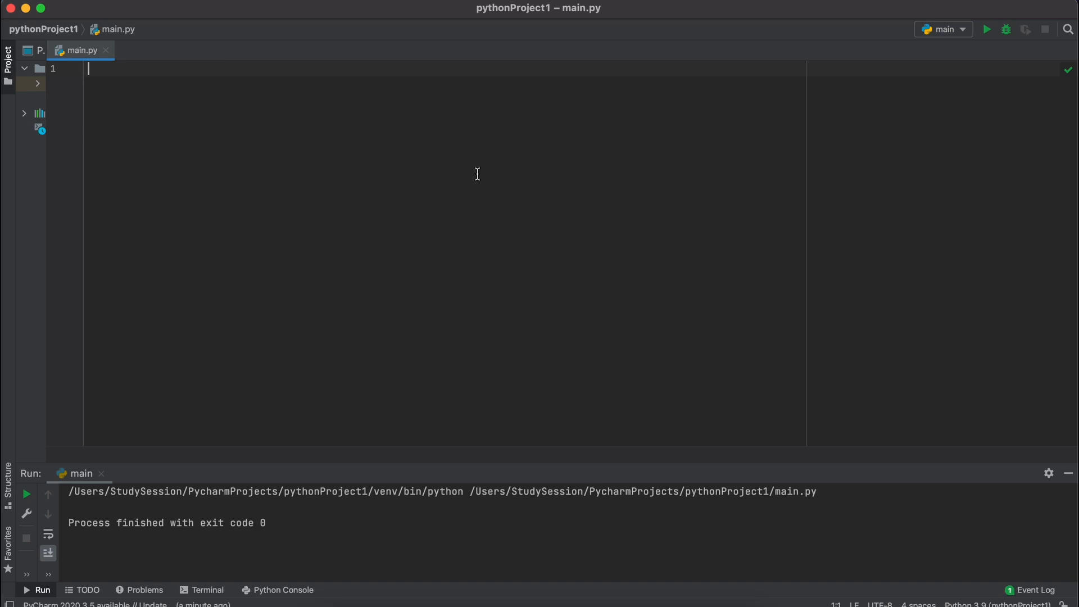
Step: Write the header def fp_method(func, a, b, error_accept): and start its indented body
type("def fp_method")
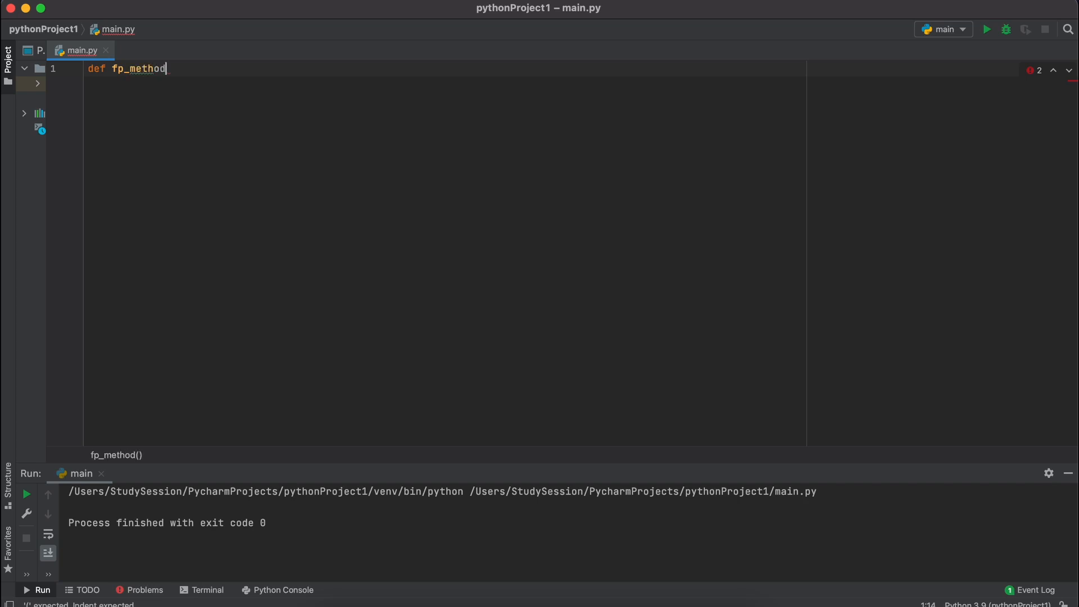
type("()")
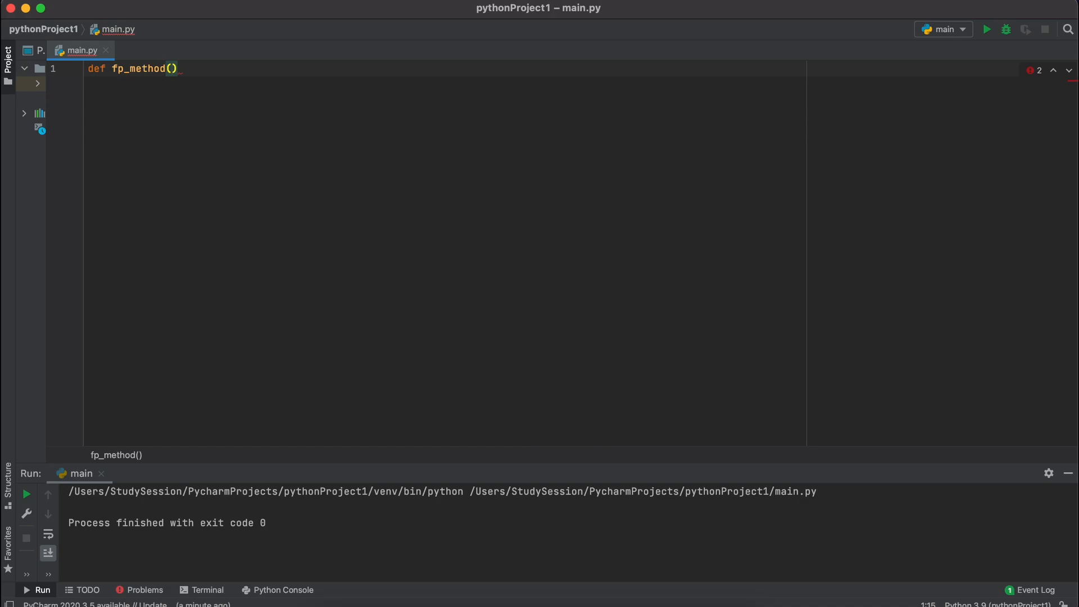
type("func,")
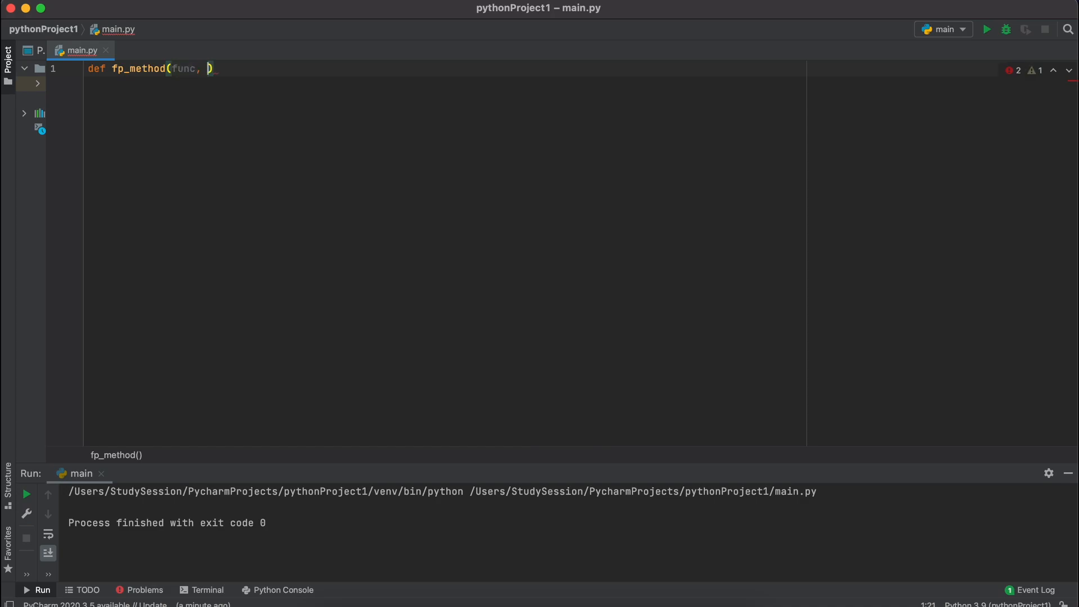
type("a,")
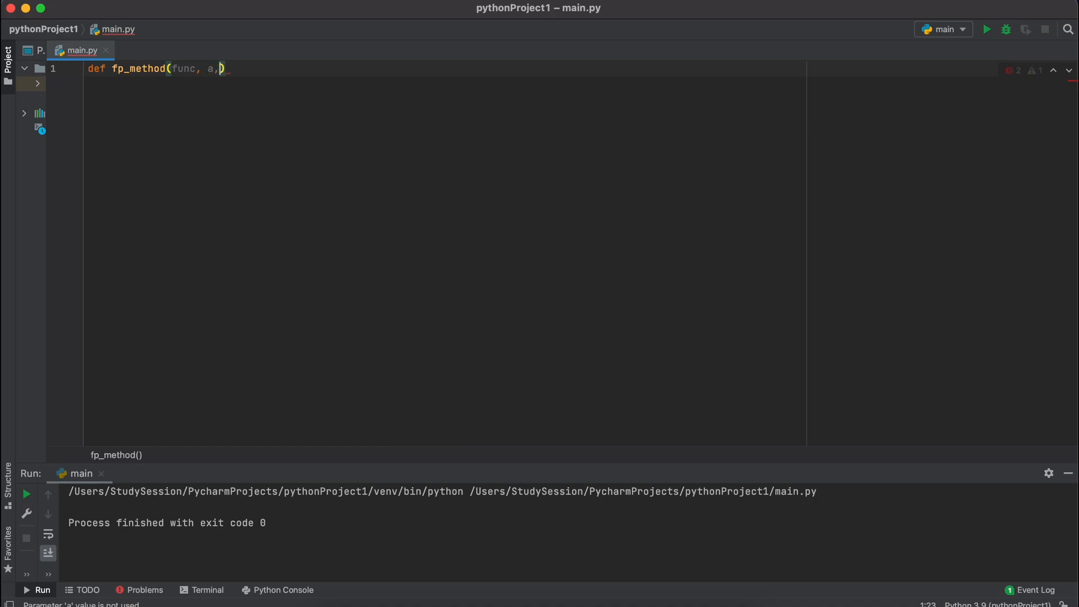
type("b,")
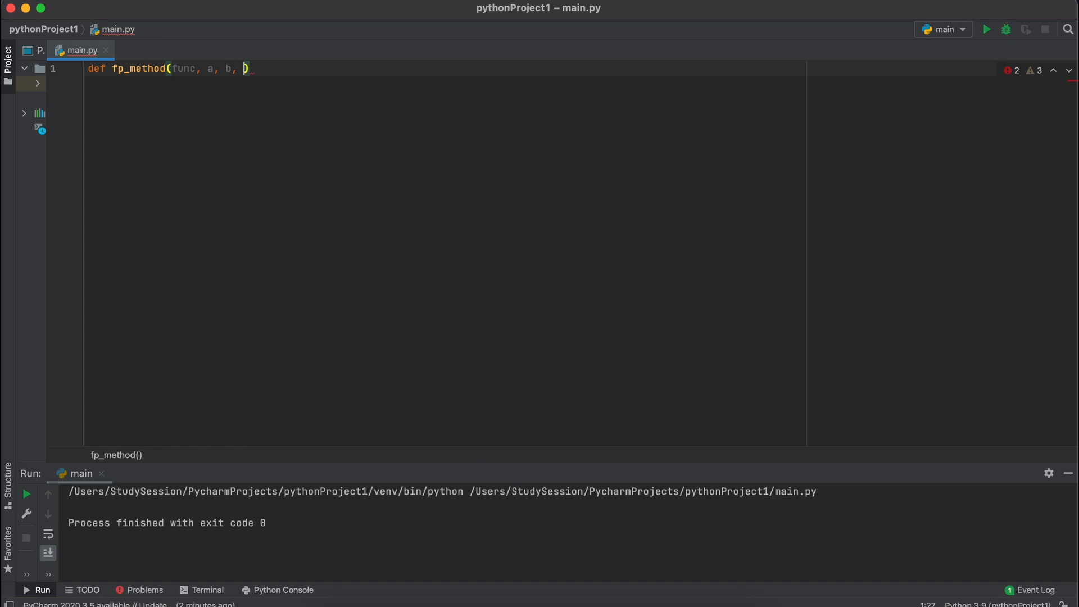
type("e")
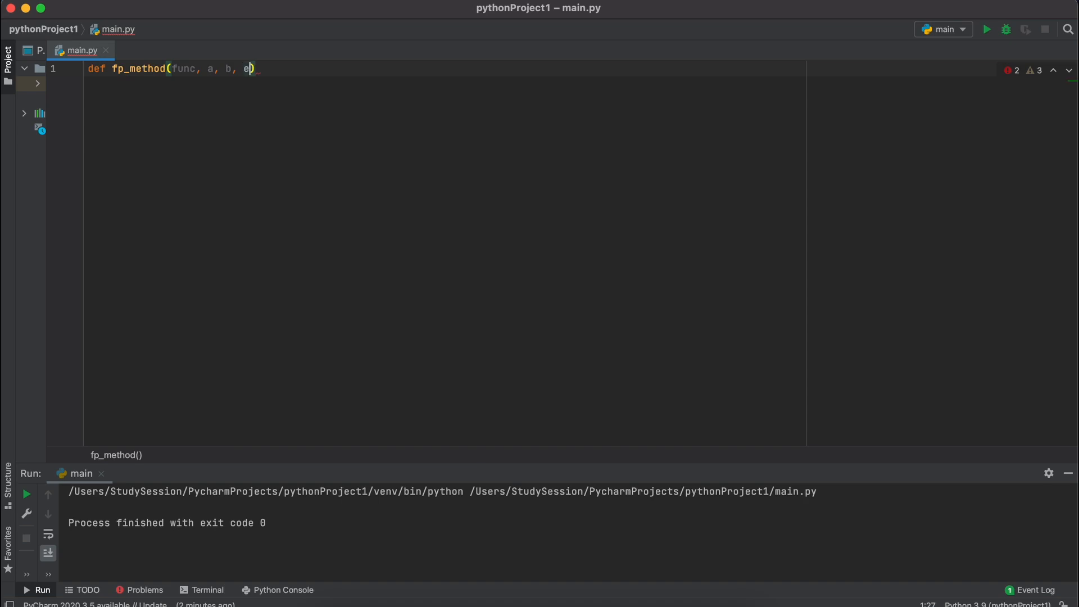
type("rror_accep")
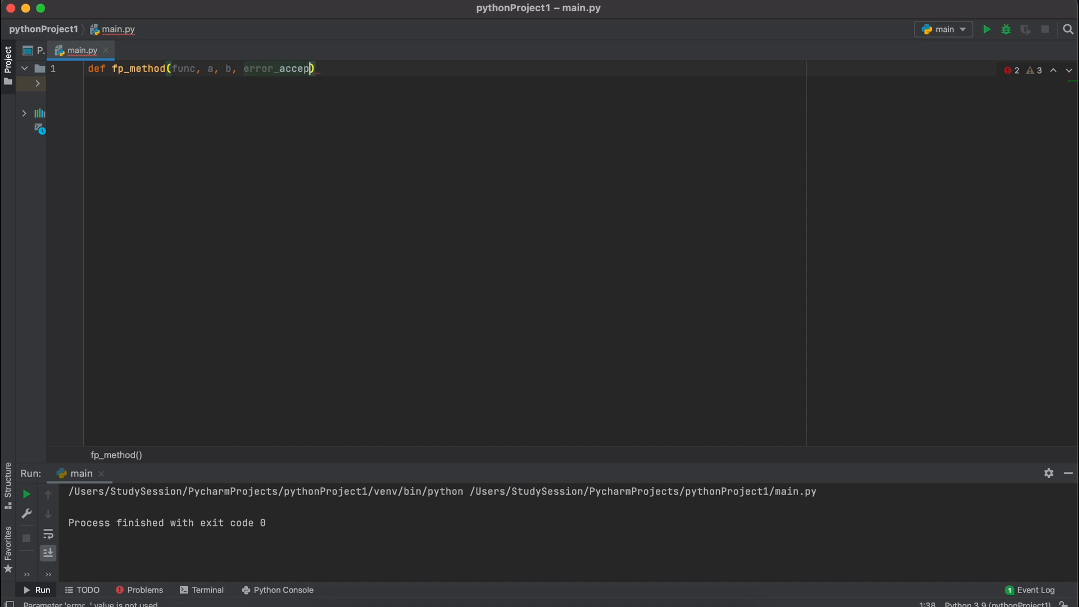
key("Enter")
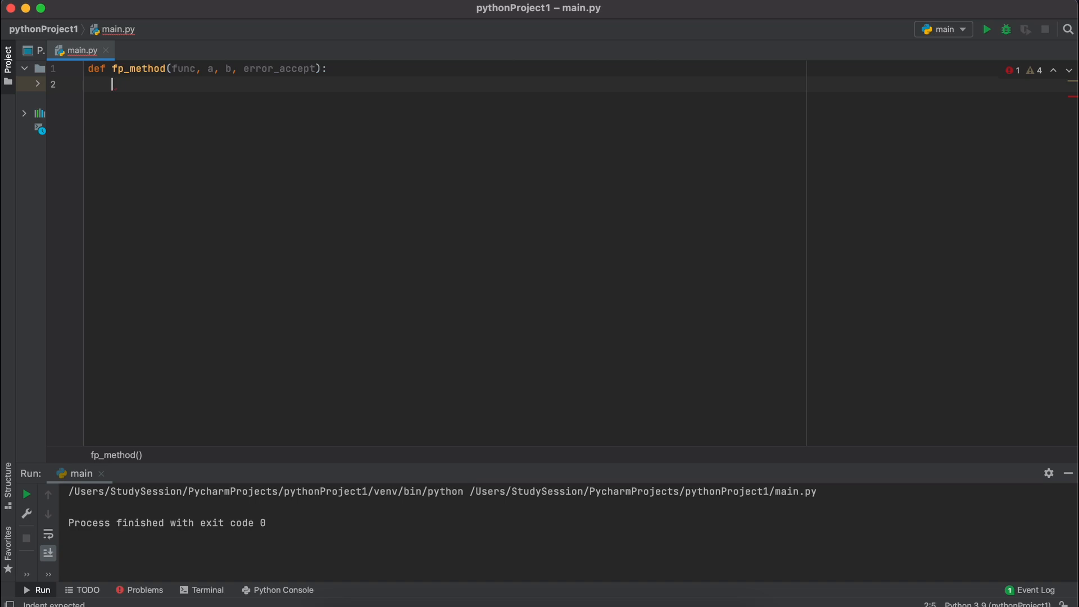
key("enter")
type("def ")
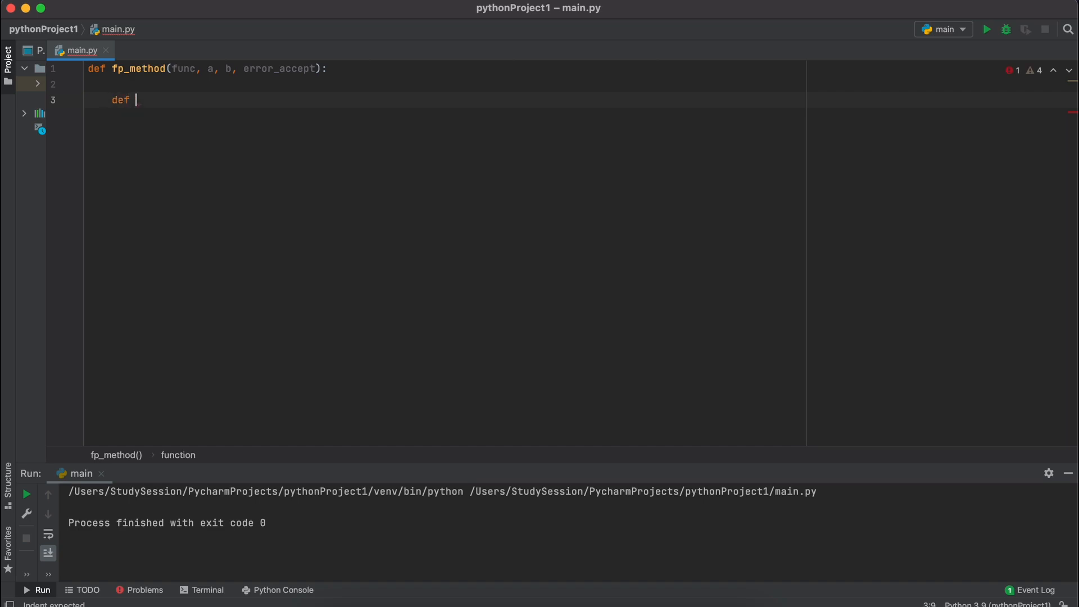
Step: Add nested helper f(x) that returns eval(func)
type("f(x):")
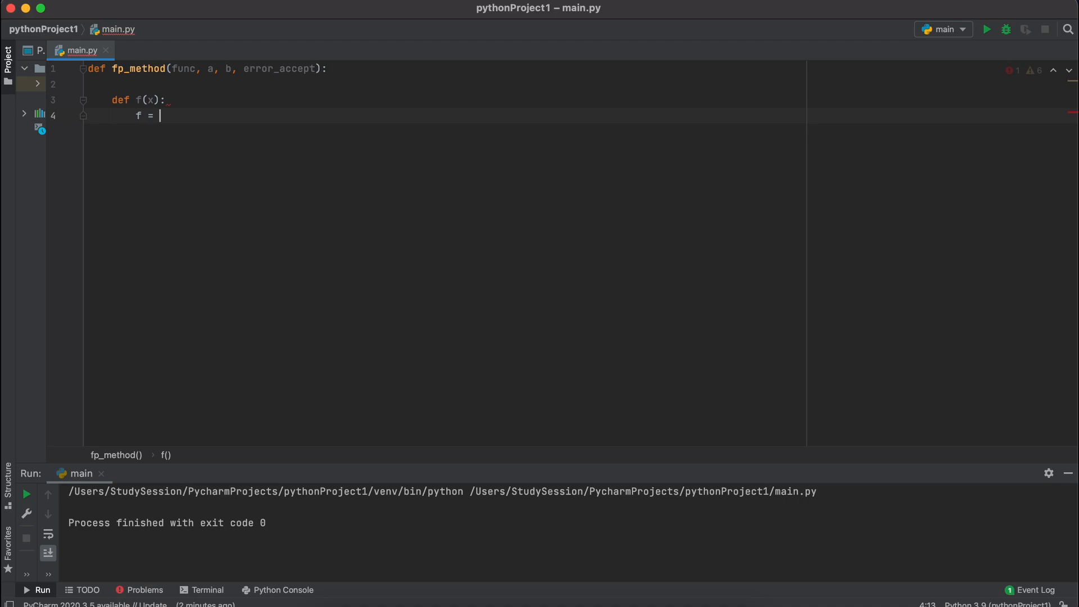
type("eval(func)")
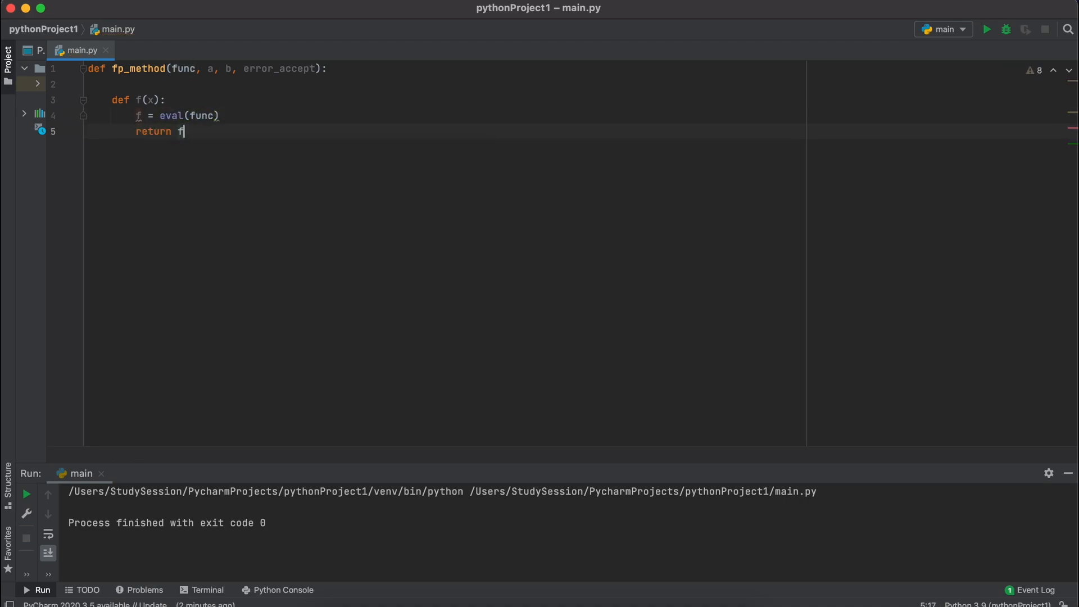
key("enter")
type("c = (a*")
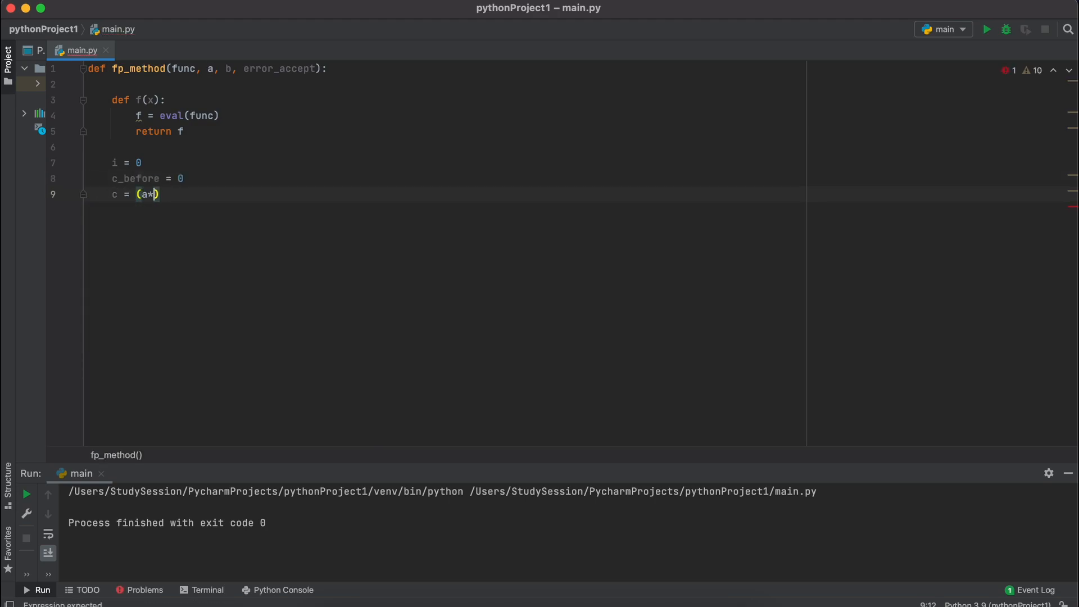
Step: Compute c = (a*f(b) - b*f(a)) / (f(b) - f(a)) with a secant-line comment and error = abs(c - c_before)
type("f(a) - b * f(a))")
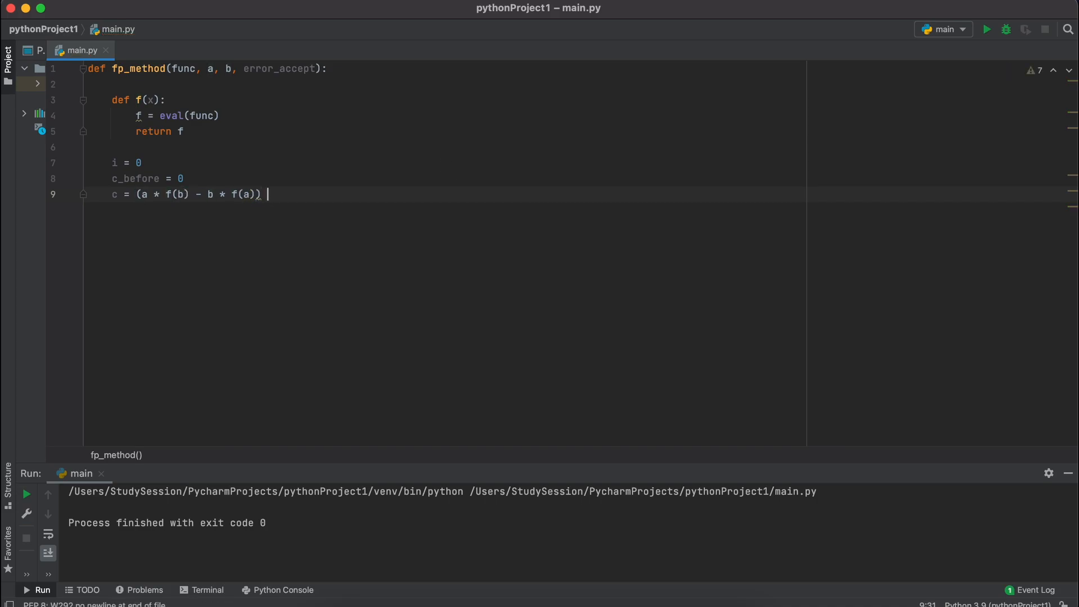
type("/ (f(b) - f(a))")
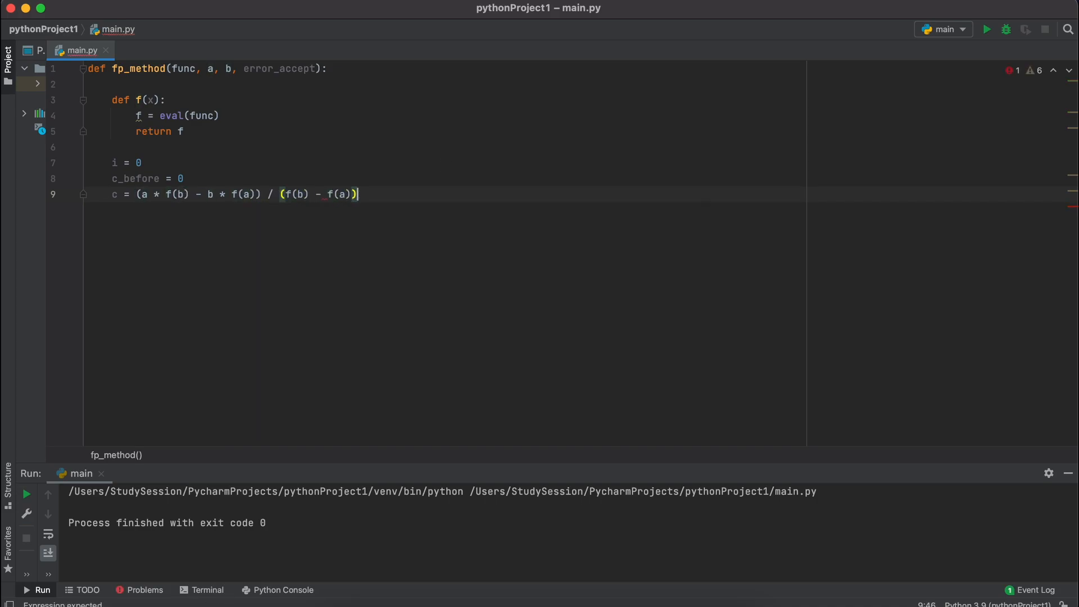
type("error = abs(")
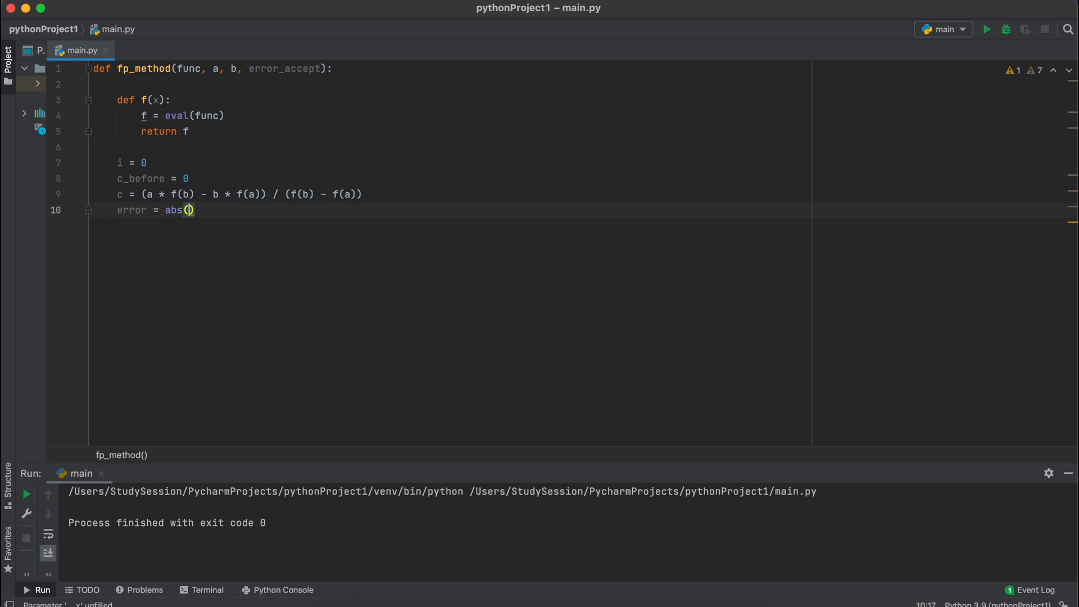
type("c - c_before")
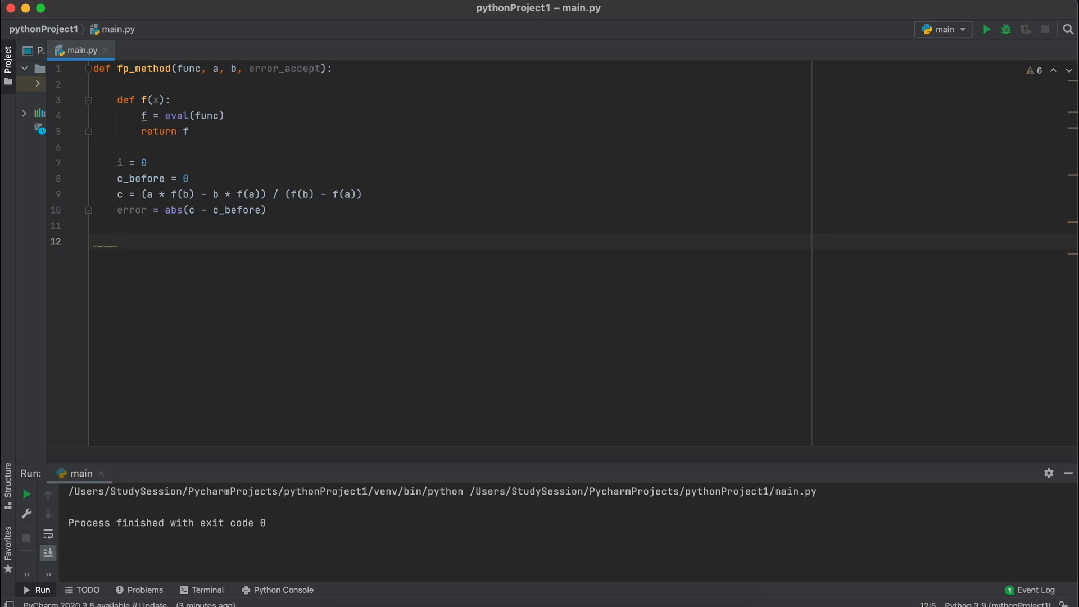
type("# Calculate")
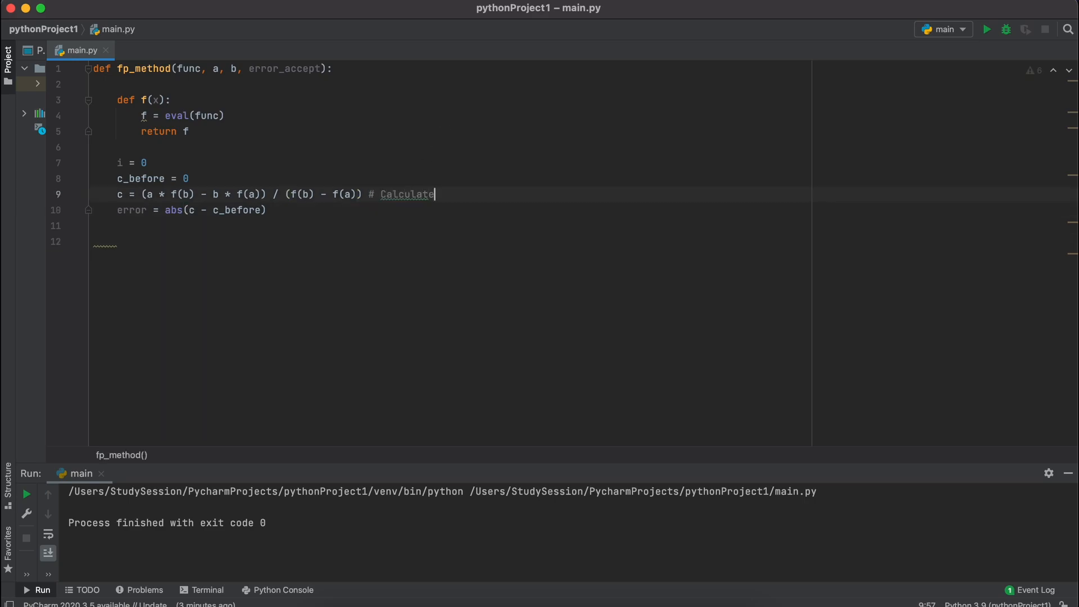
type("s the secant line between f(a) and f(b")
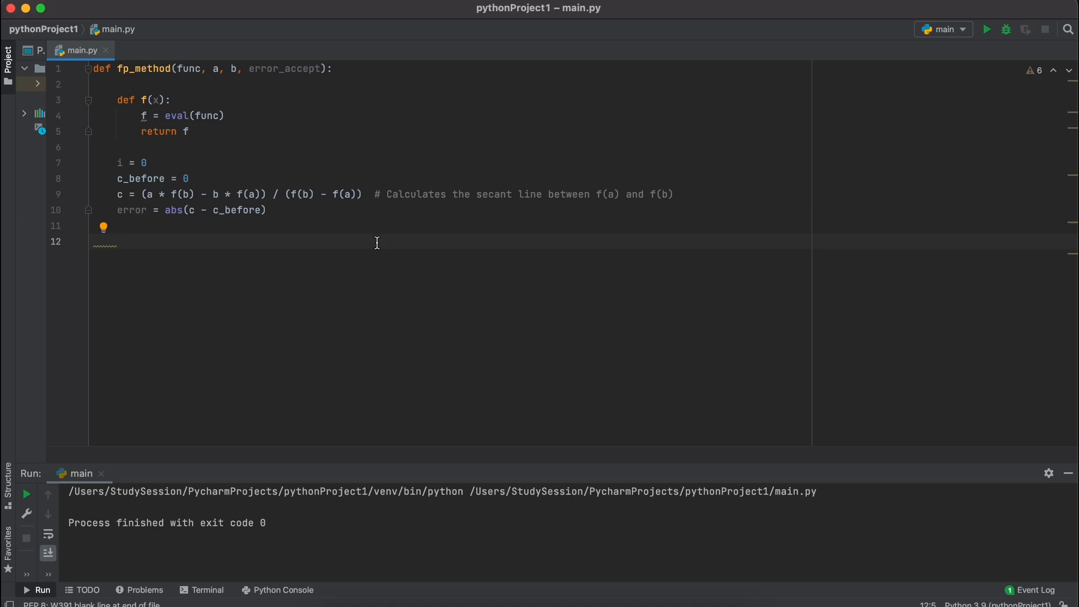
Step: Start while error > error_accept loop recomputing c_after with the false-position formula
type("while error > error_accept:")
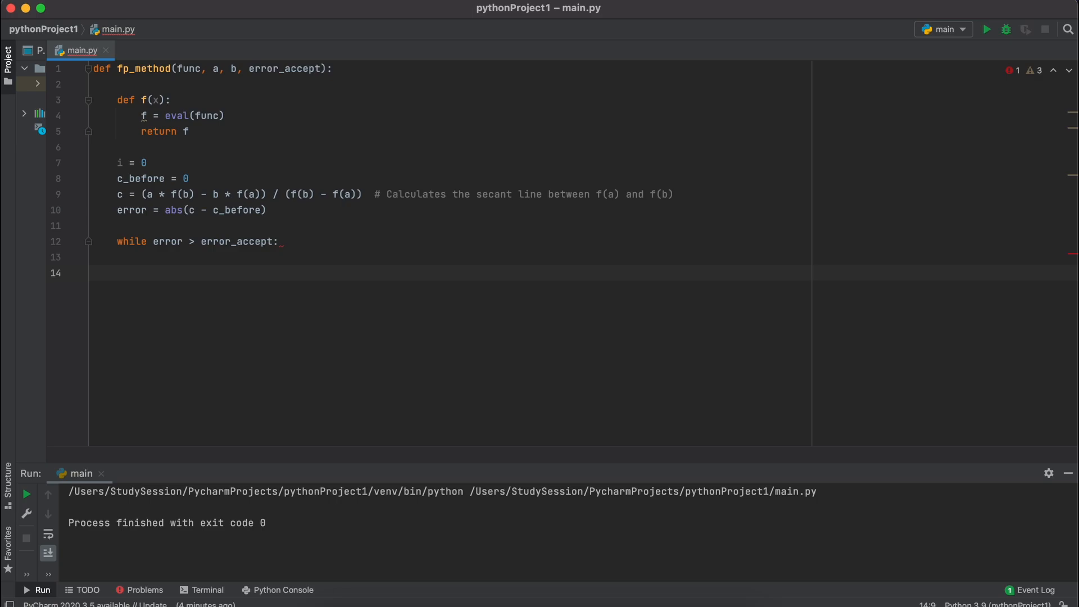
left_click(140, 273)
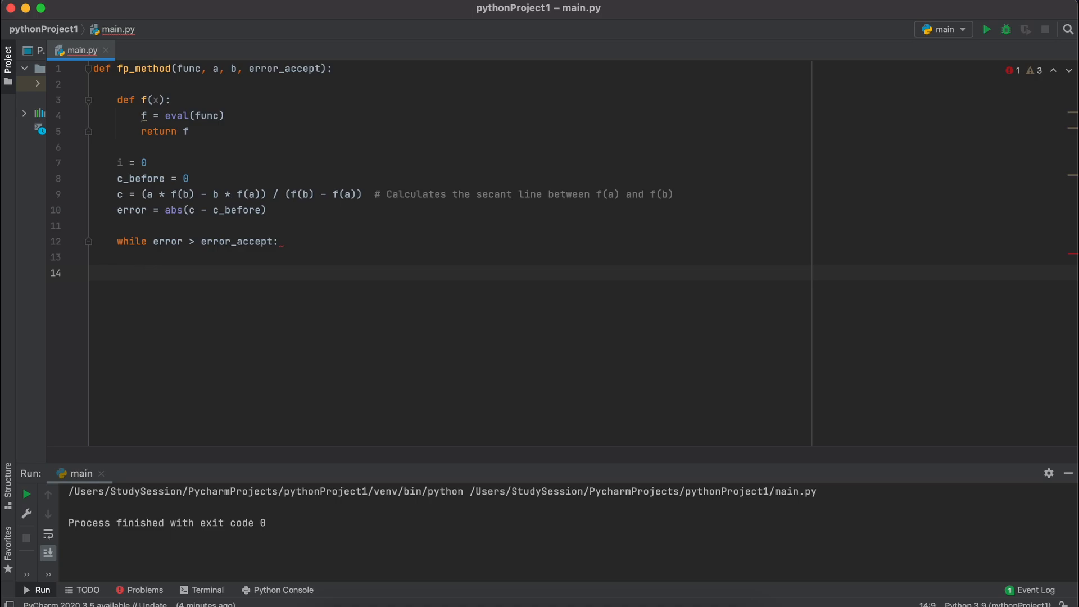
type("c = (a * f(b) - b * f(a)) / (f(b) - f(a))")
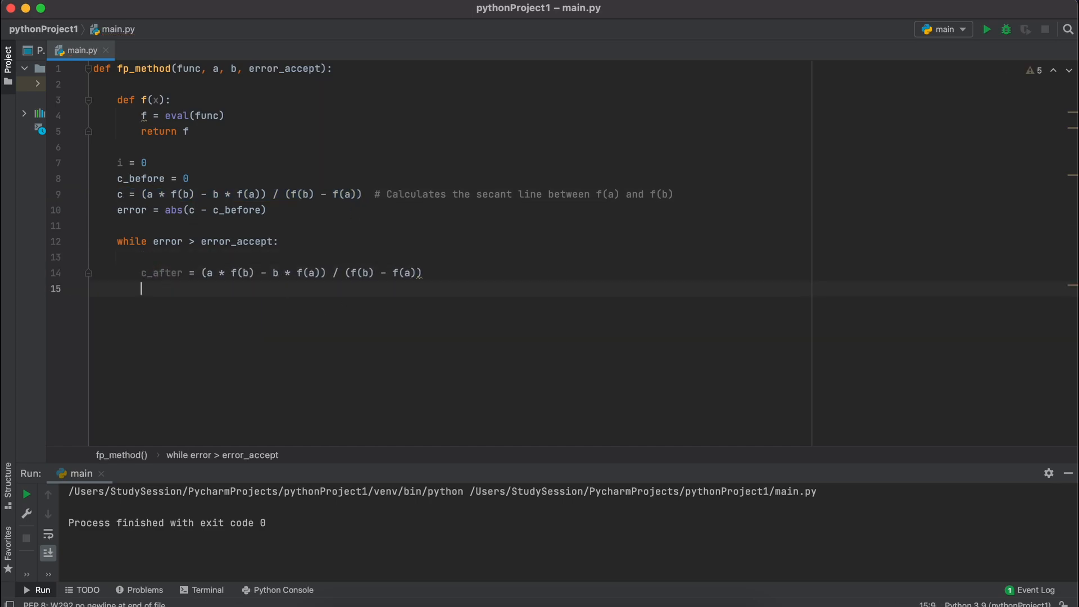
key("enter")
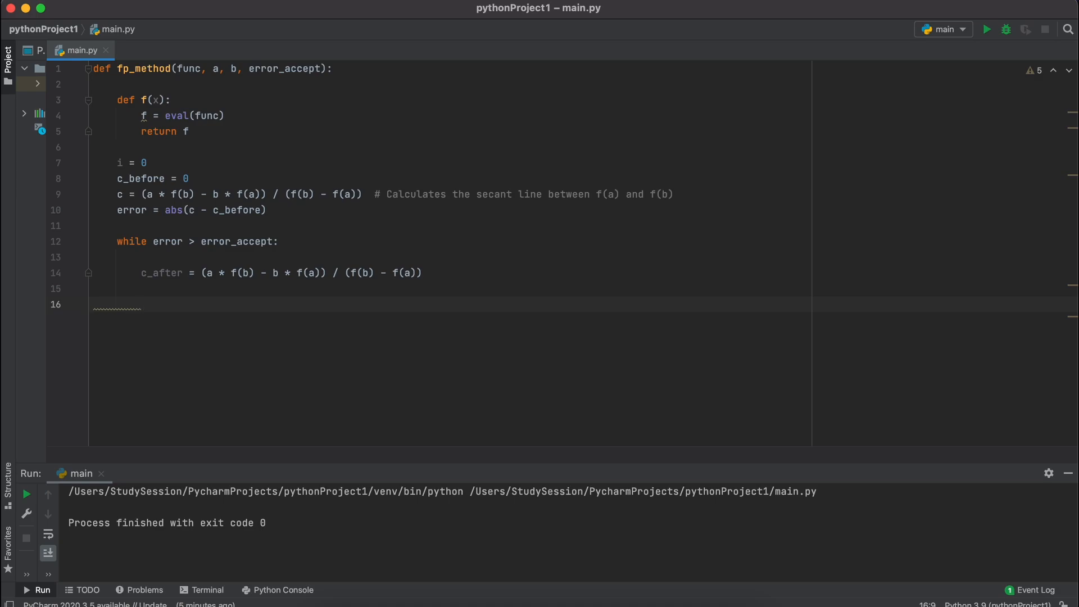
Step: If f(a)*f(b) >= 0, print that no root or multiple roots make the method invalid in this range and quit
type("if f(a) * f(b")
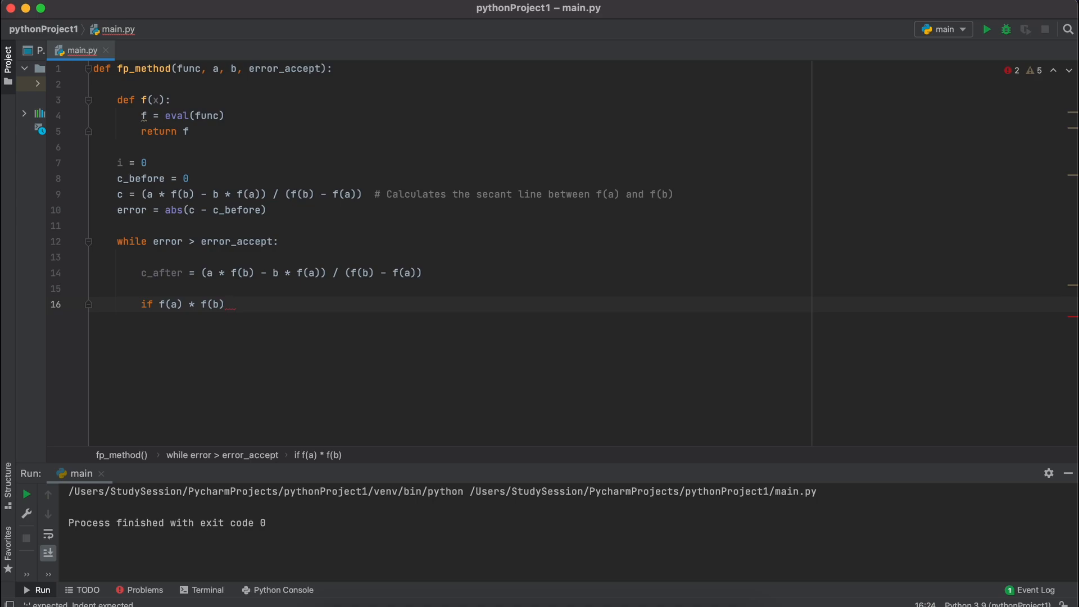
type(">= 0")
type("print(\"")
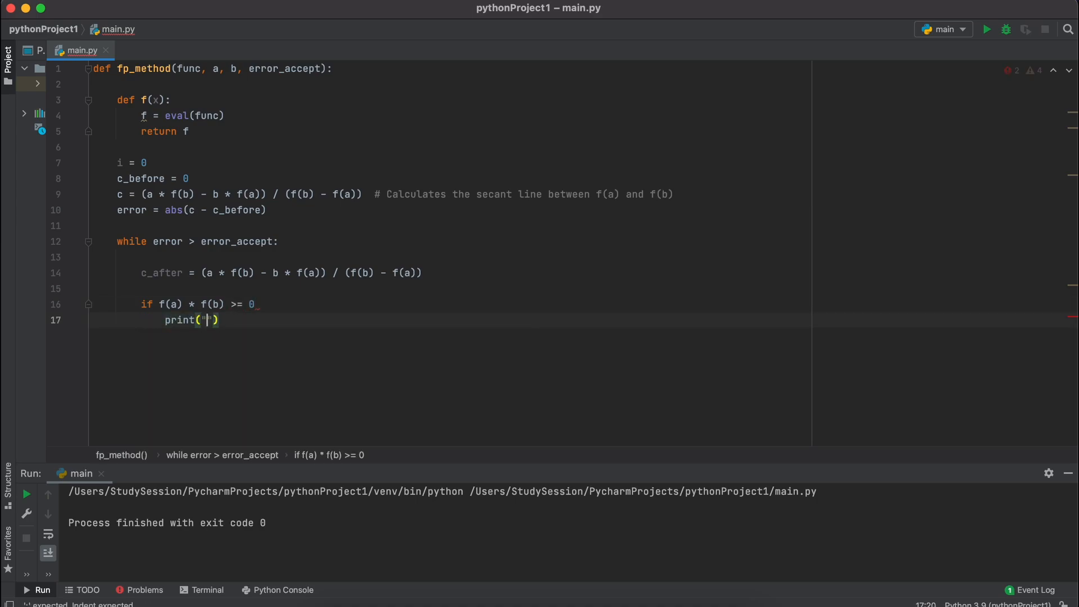
type("No root")
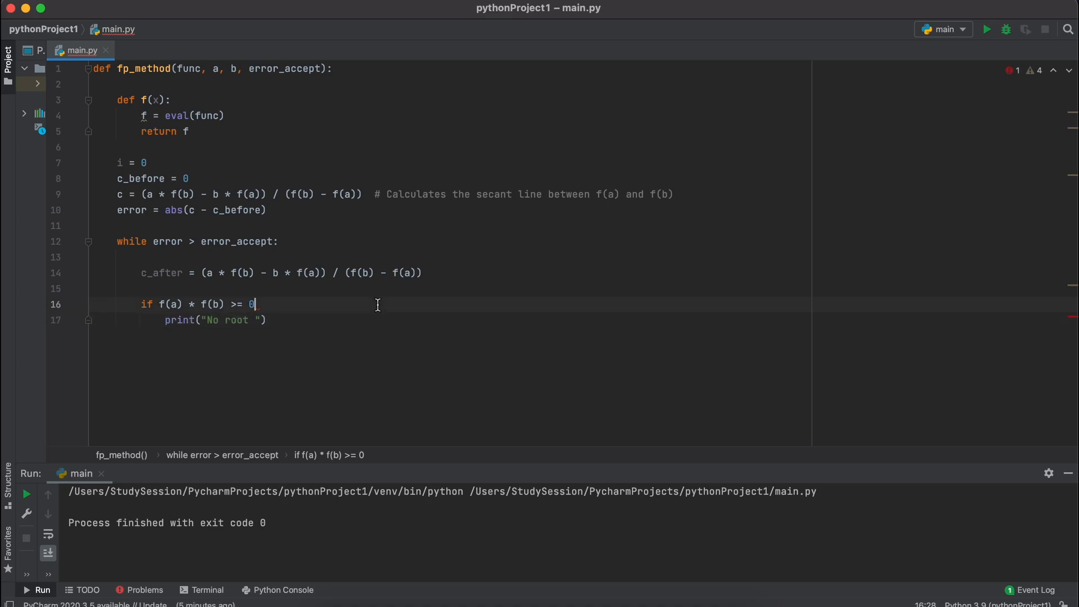
type("or multiple roots present, therefore the false po")
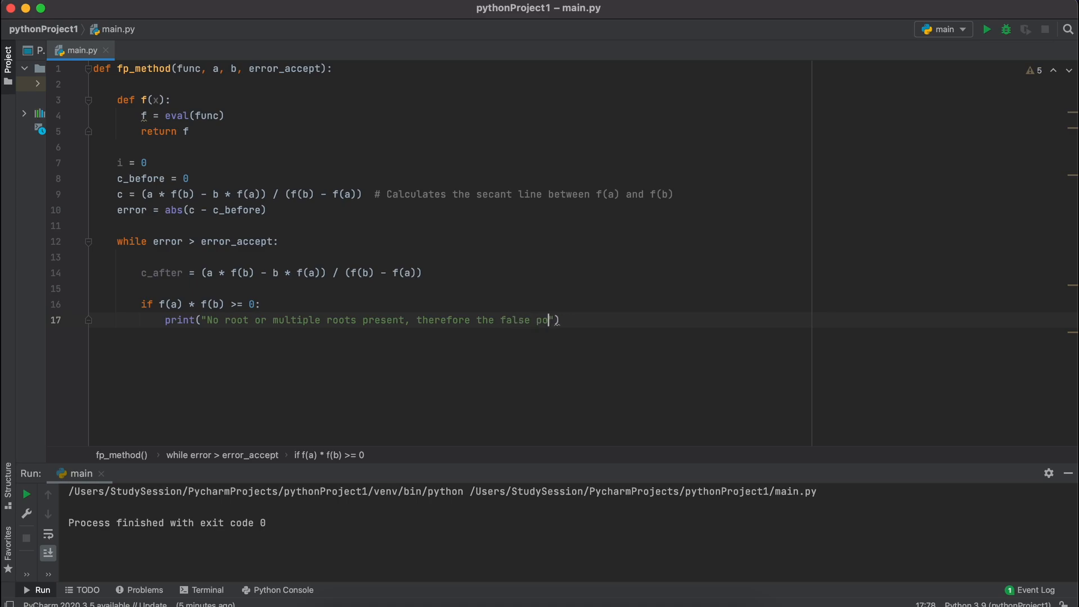
type("sition method is not valid in this ran")
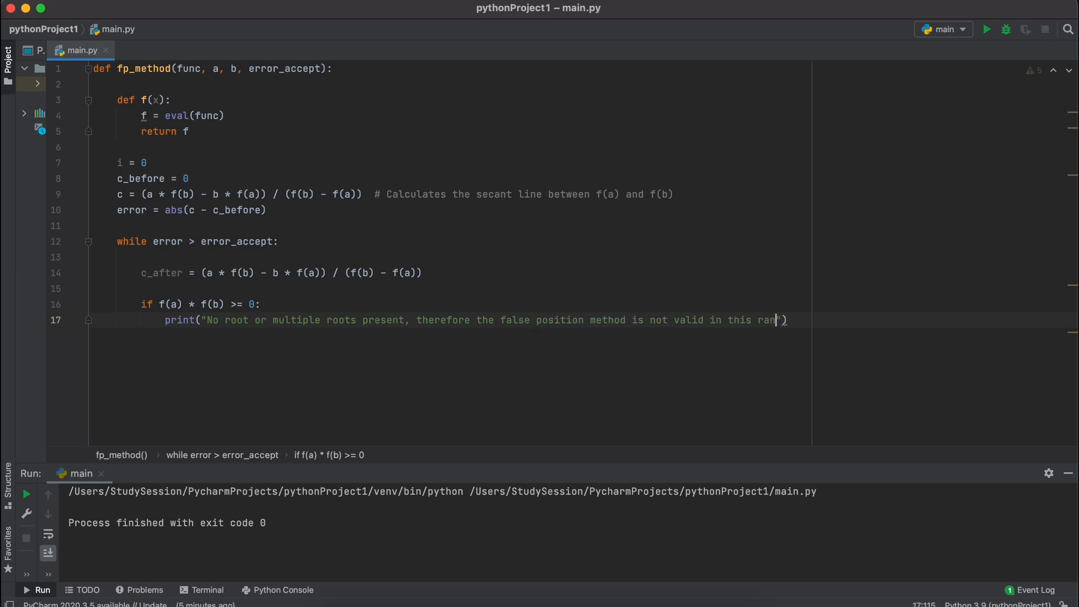
type("qui")
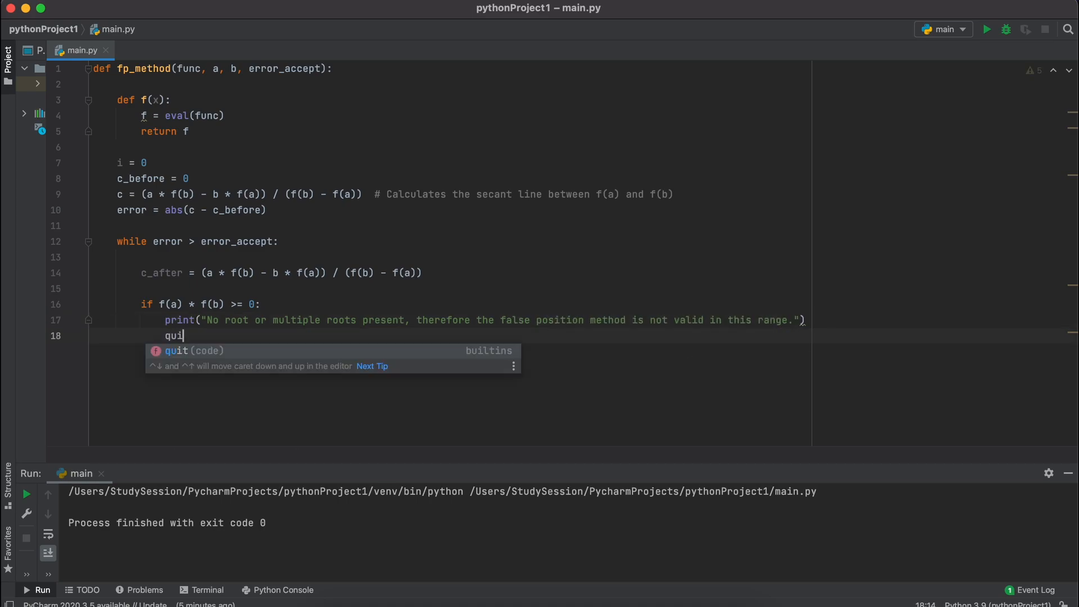
type("t()")
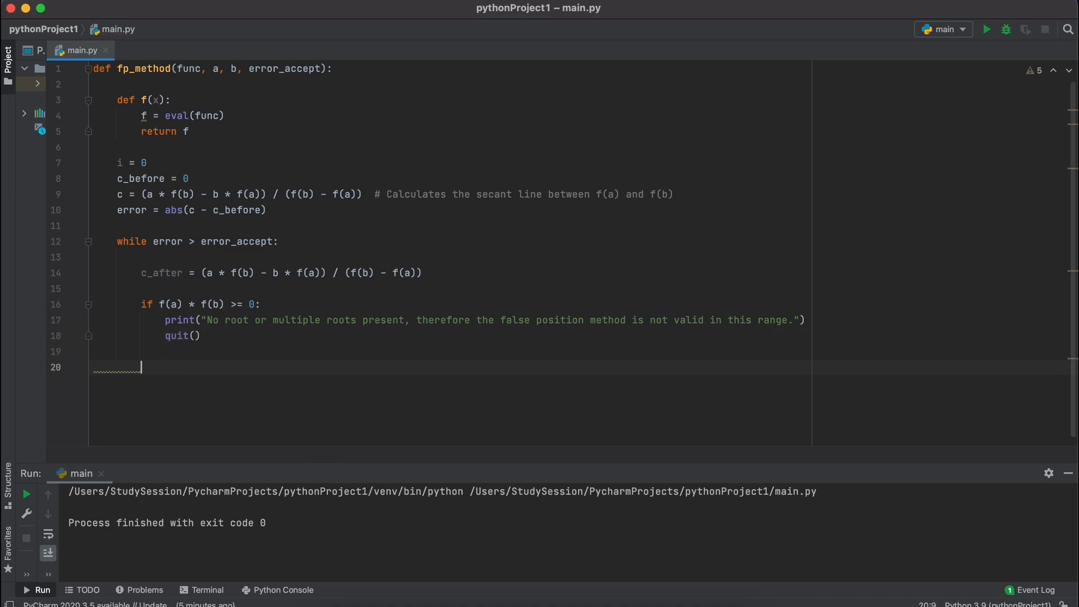
type("elif")
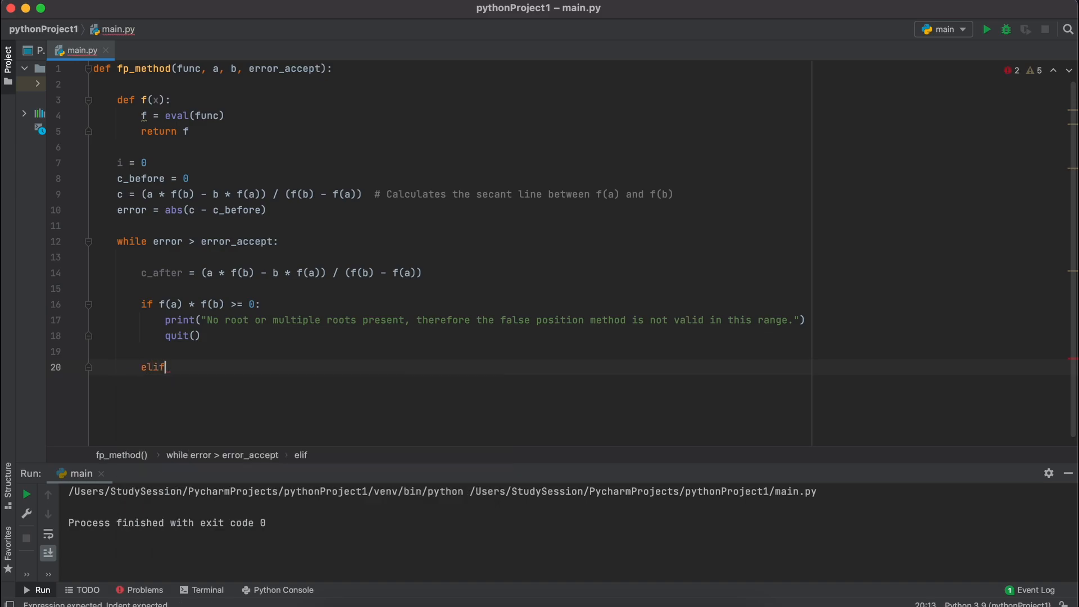
Step: Add elif f(c_after) * f(a) < 0 branch updating error = abs(c_after - b), b = c_after and i
type("f(c_after")
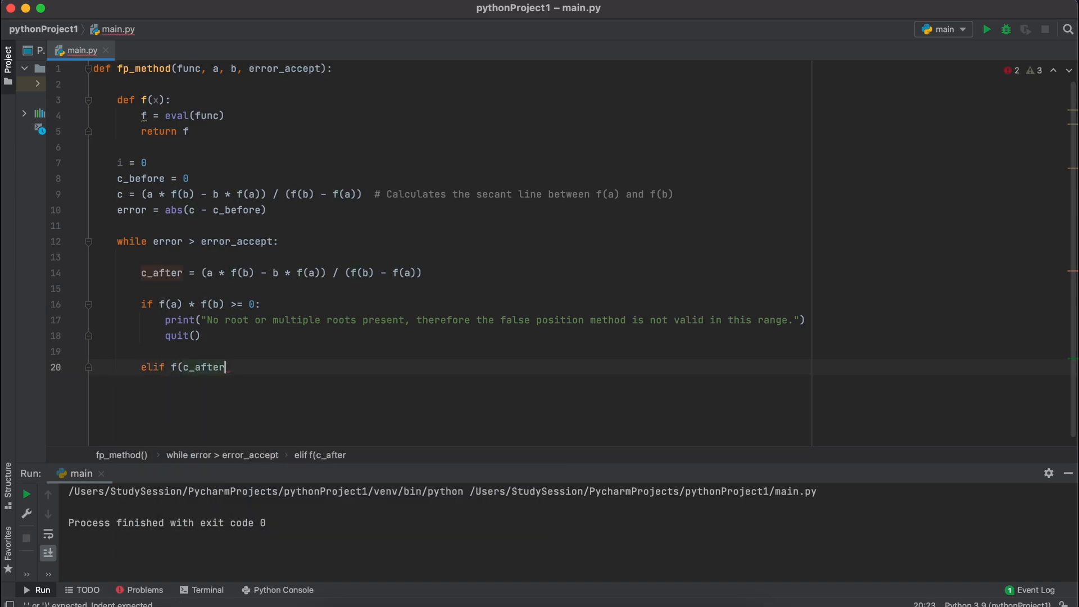
type(") * f(a) < -")
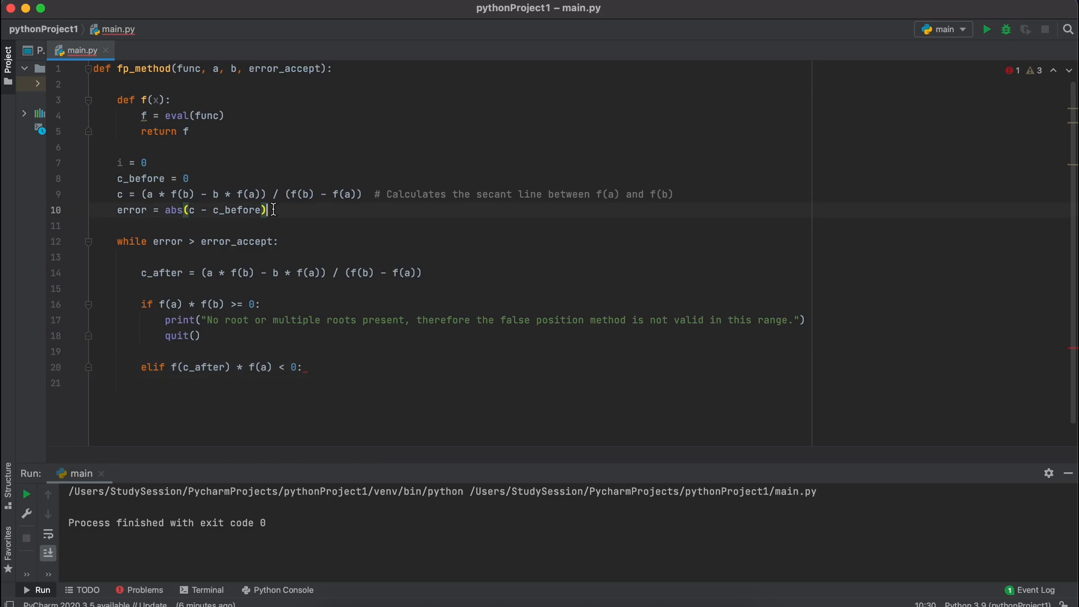
type("error = abs(c - c_before)")
left_click(451, 382)
type("error = abs(c_after - b)")
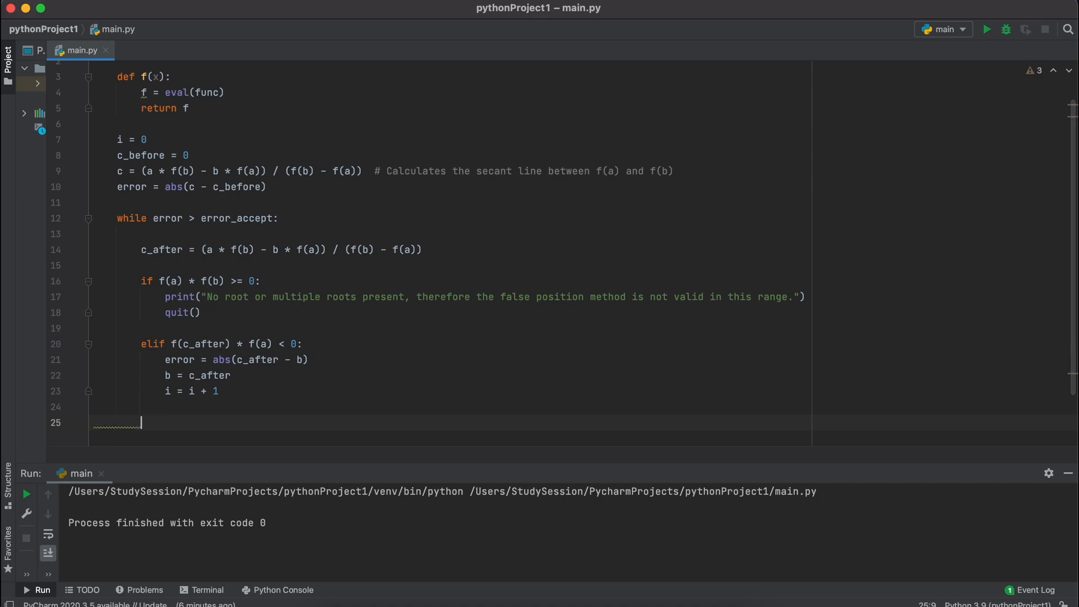
mouse_move(267, 387)
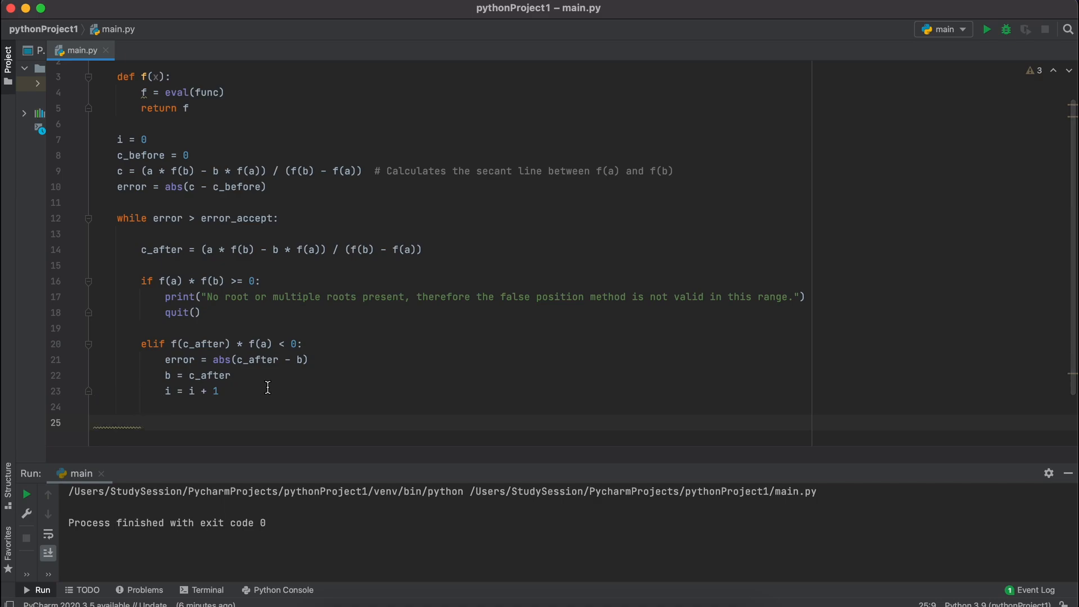
left_click(142, 421)
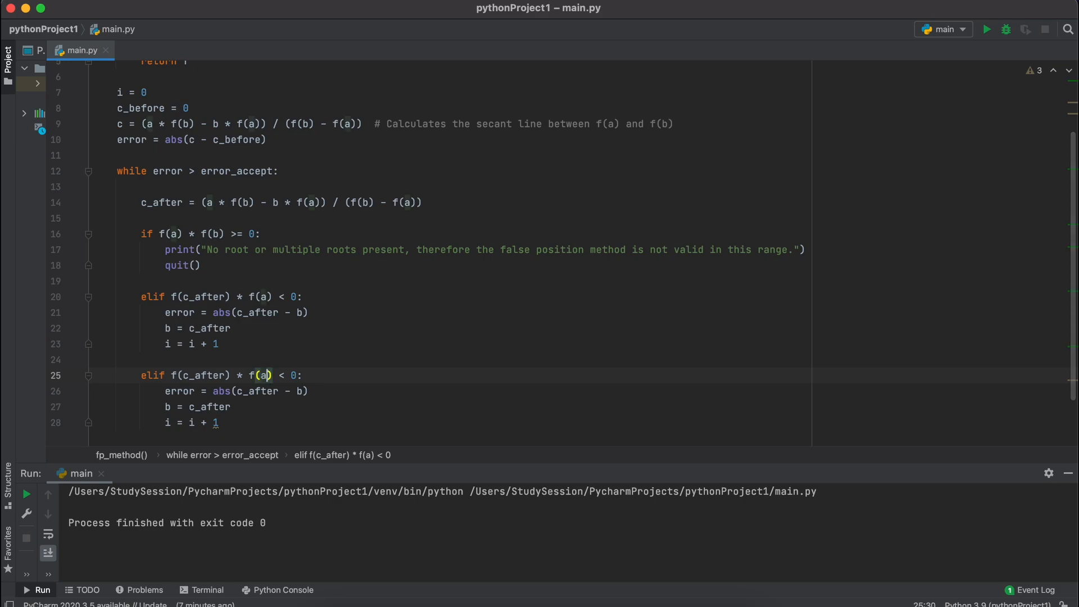
Step: Make the second elif check f(c_after)*f(b) < 0 updating a, and add else printing "Something else went wrong"
type("q")
type("else:")
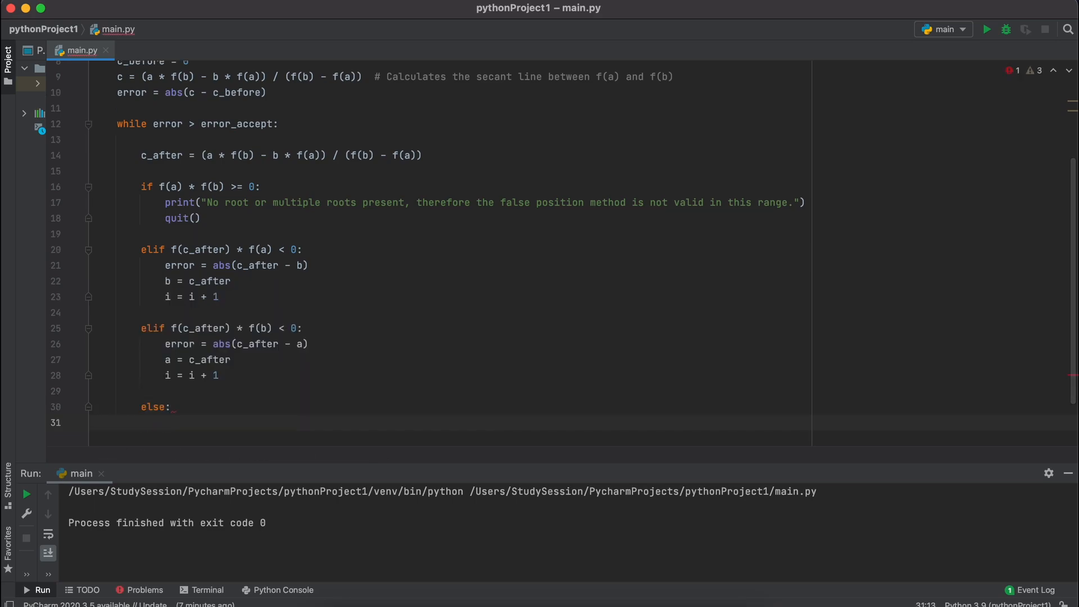
type("print(\"Something else went wrong\")")
type("quit(")
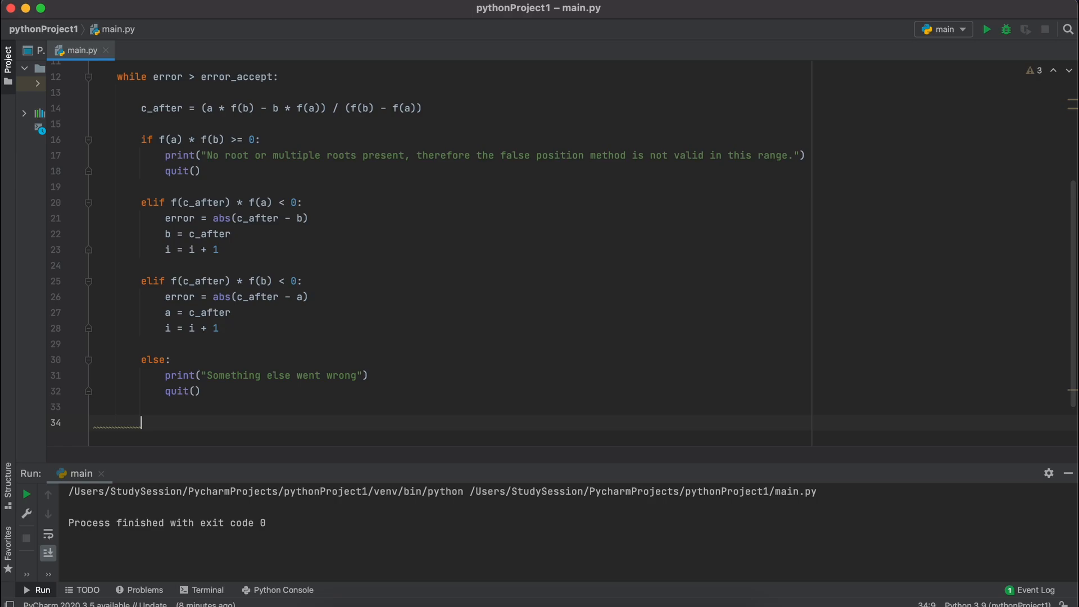
Step: After the loop print f-strings for the remaining error and iterations, the root at c_after, and boundaries a and b
type("print(")
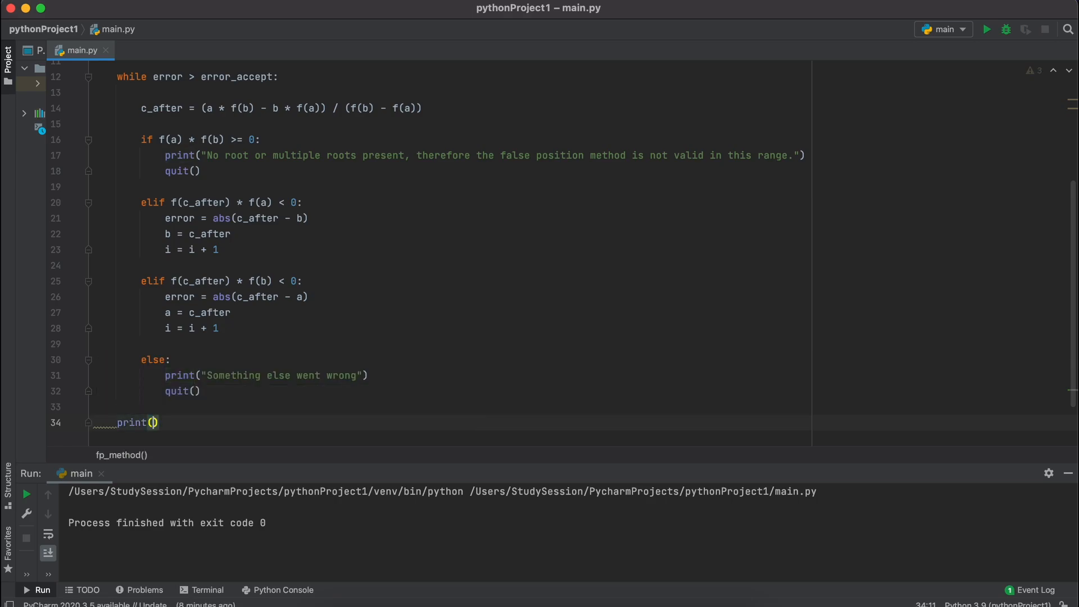
type("f\"The error remaining is {err}\"")
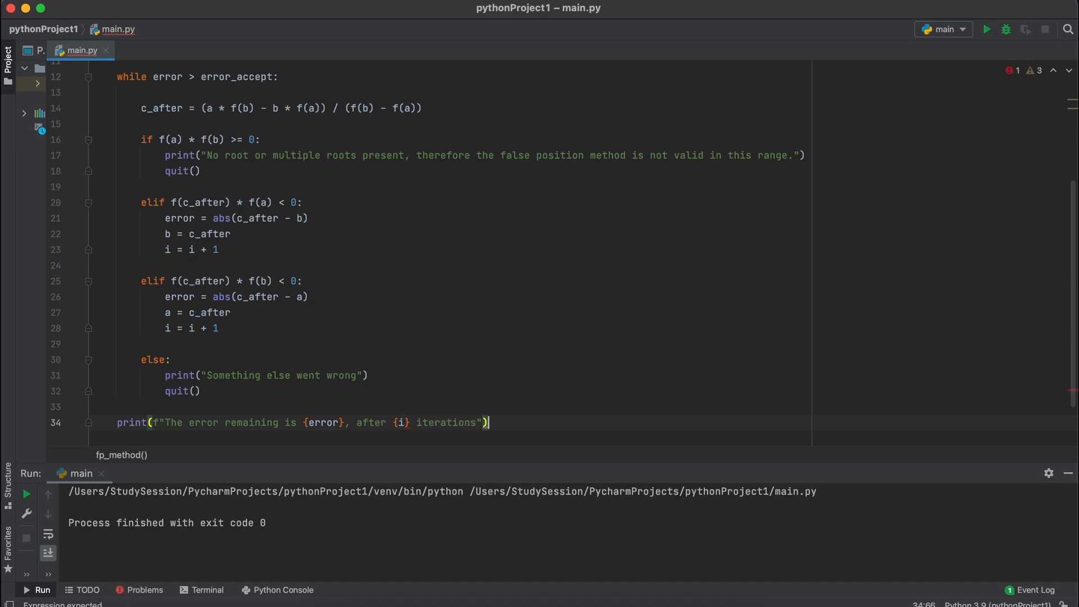
type("print(f\"The root can be found at {c_")
type("print(f\"The lower root boundary, a, is {a}, and the upper root boundary, b, is {b}\")")
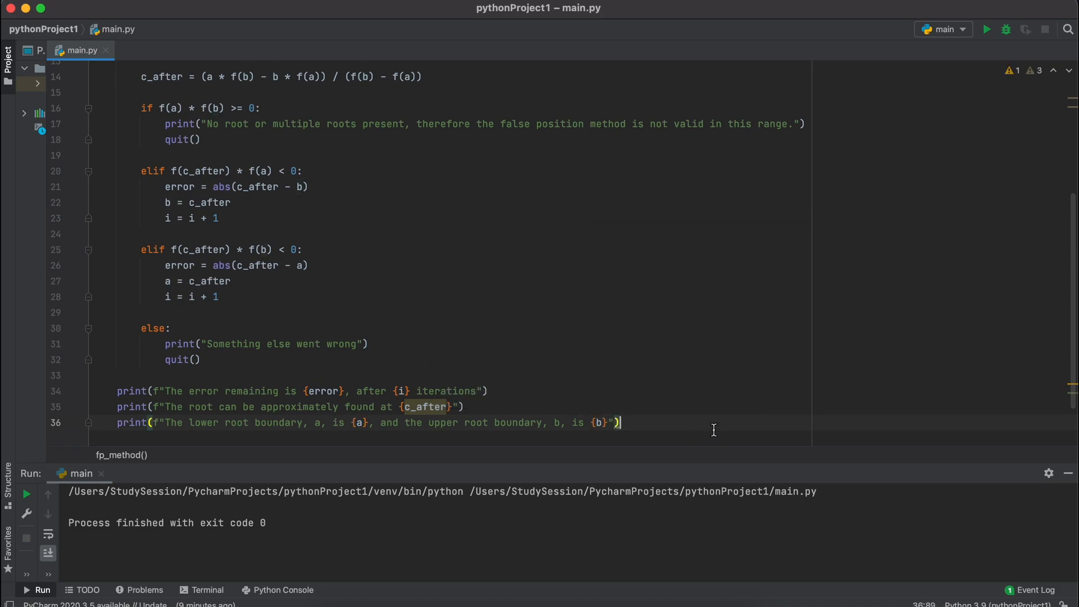
key("enter")
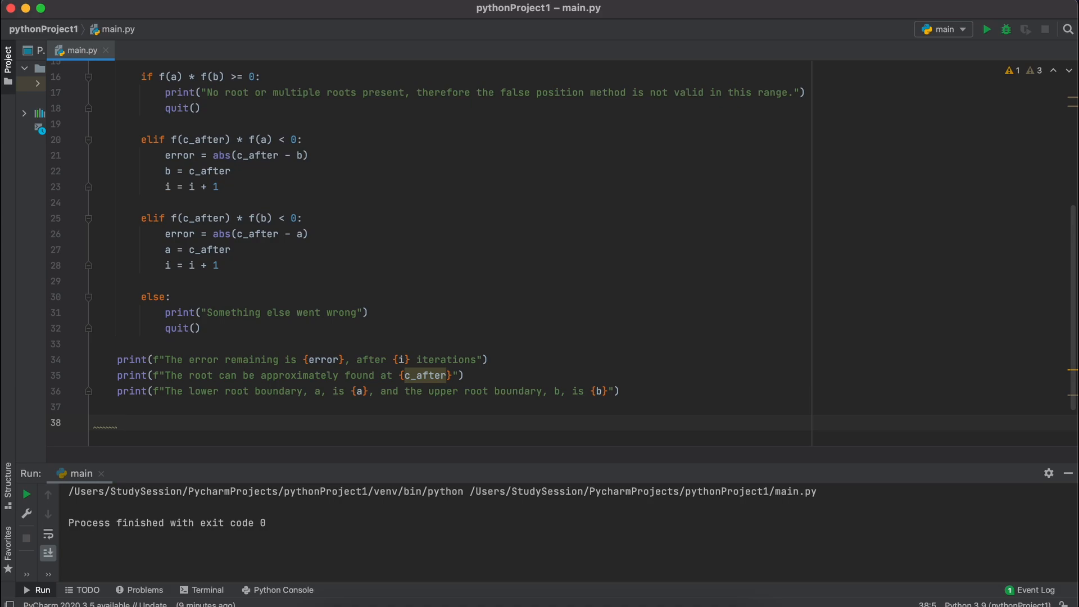
scroll("up", 3)
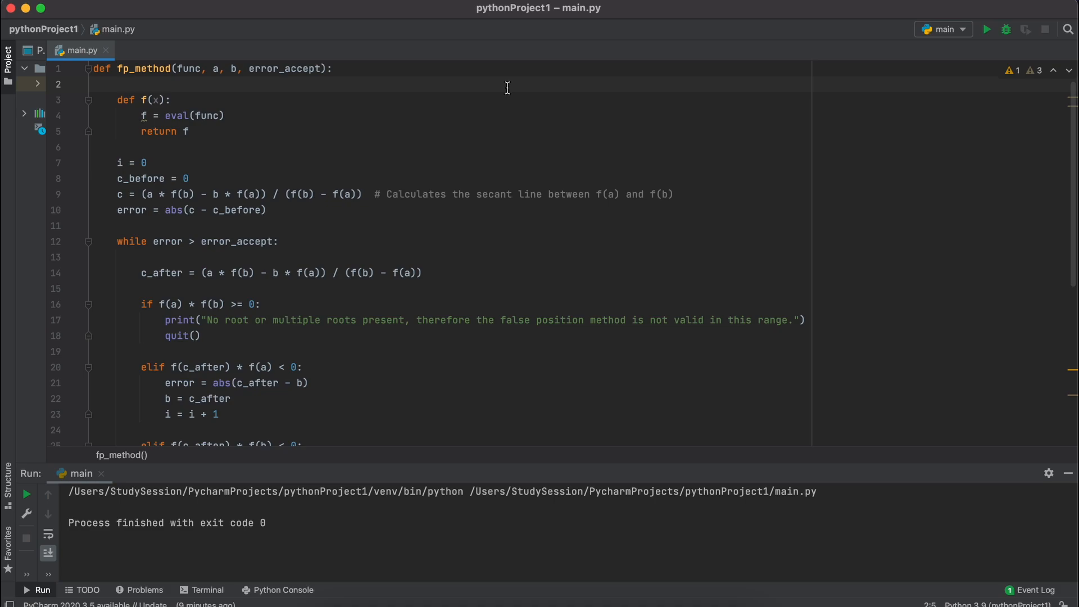
Step: Write a docstring: solves a non-linear equation by false position, with func as a string, lower boundary a, other params and return
left_click(117, 84)
type("\"\"\"")
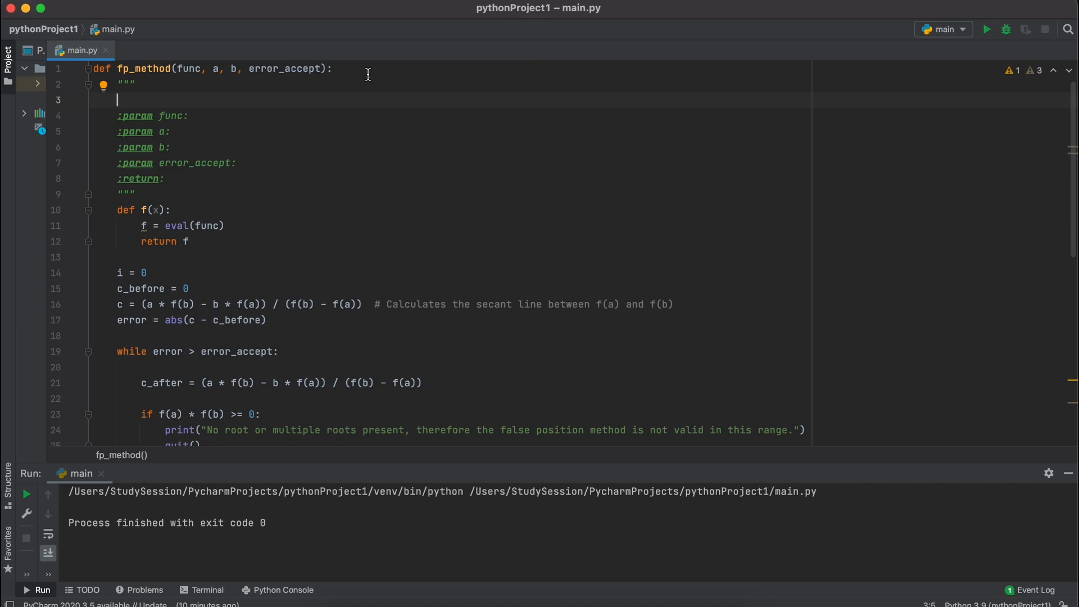
type("This function solves for the root of a non-linear equation")
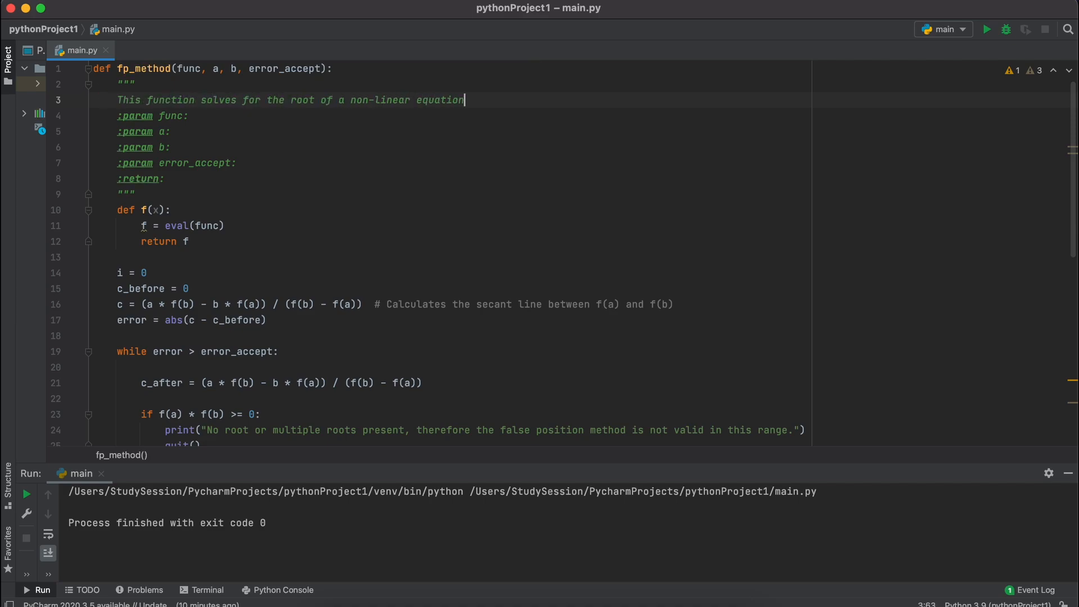
type("using the false position method.")
left_click(463, 116)
type(" The function ")
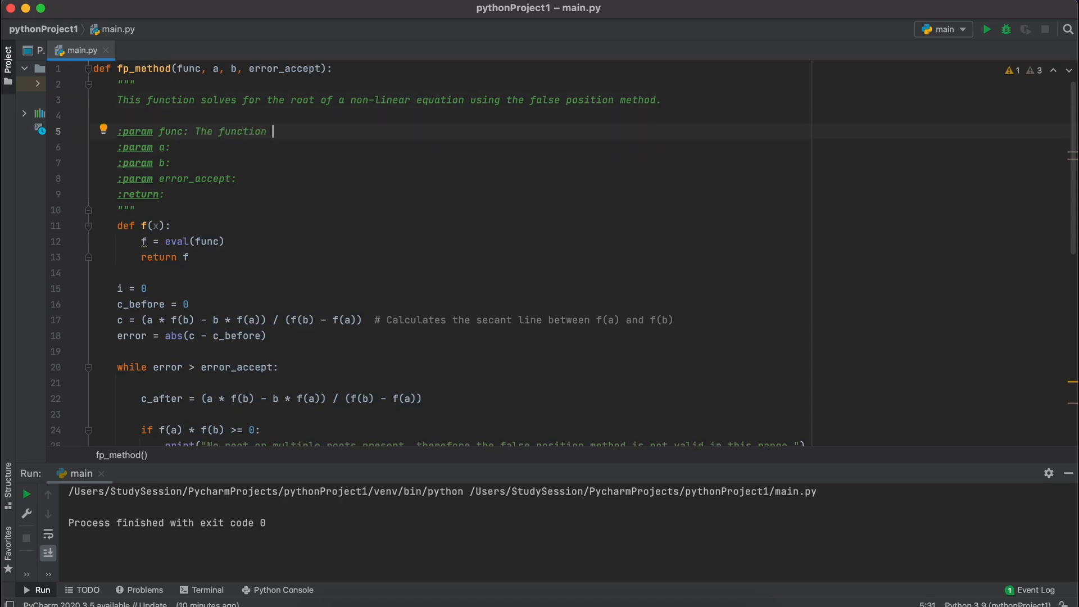
type("non-linear function given by the user (given as a string).")
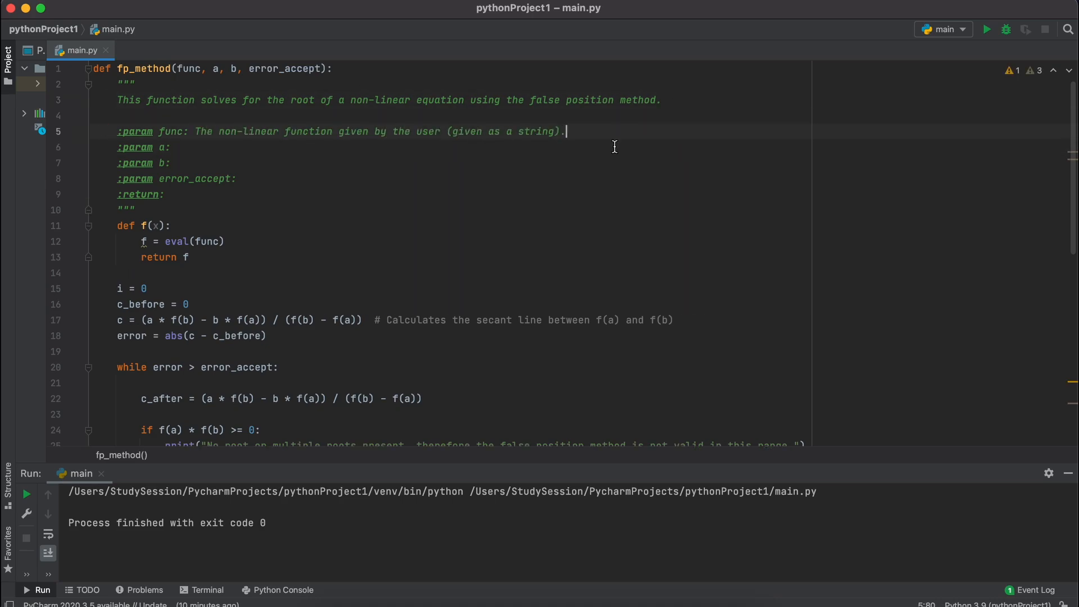
type("The lower root boundary.")
left_click(463, 193)
type(" This function returns the approximated root of the non-linear equation between the given bounds a and b.")
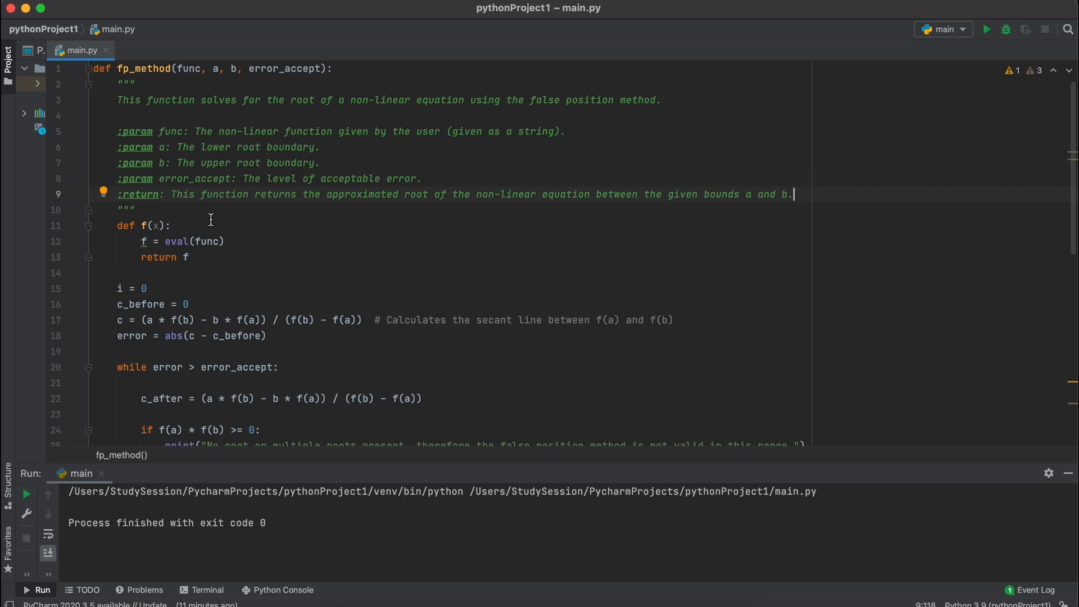
scroll("down", 3)
type("fp_method(\"(4*x ** 3) + 3*x")
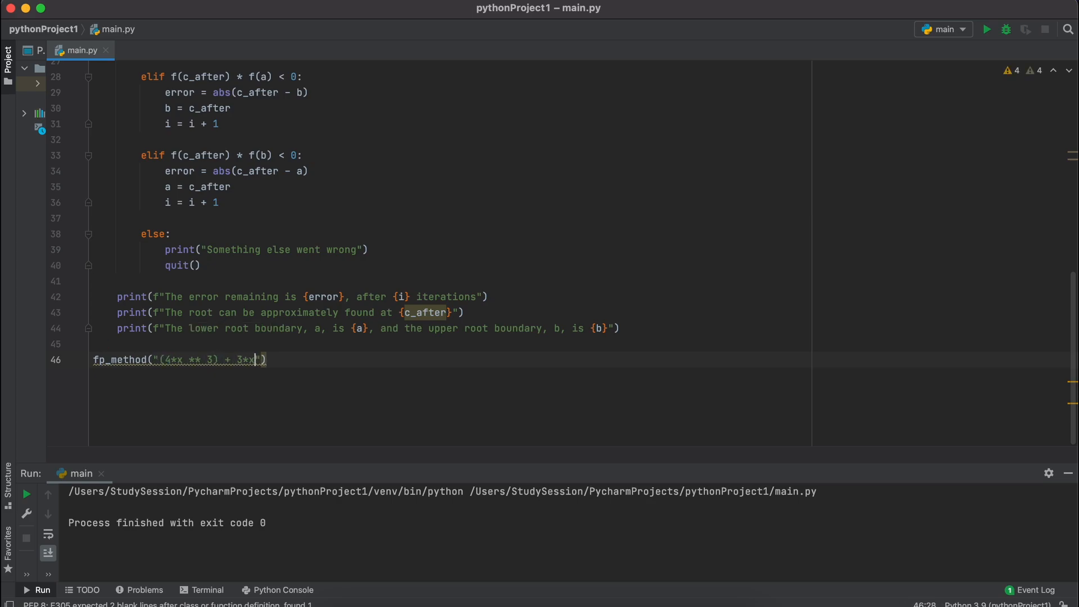
Step: Call fp_method("(4*x ** 3) + 3*x - 3", 0, 1, 0.05) and run the script
type("- 3\", 0, 1,")
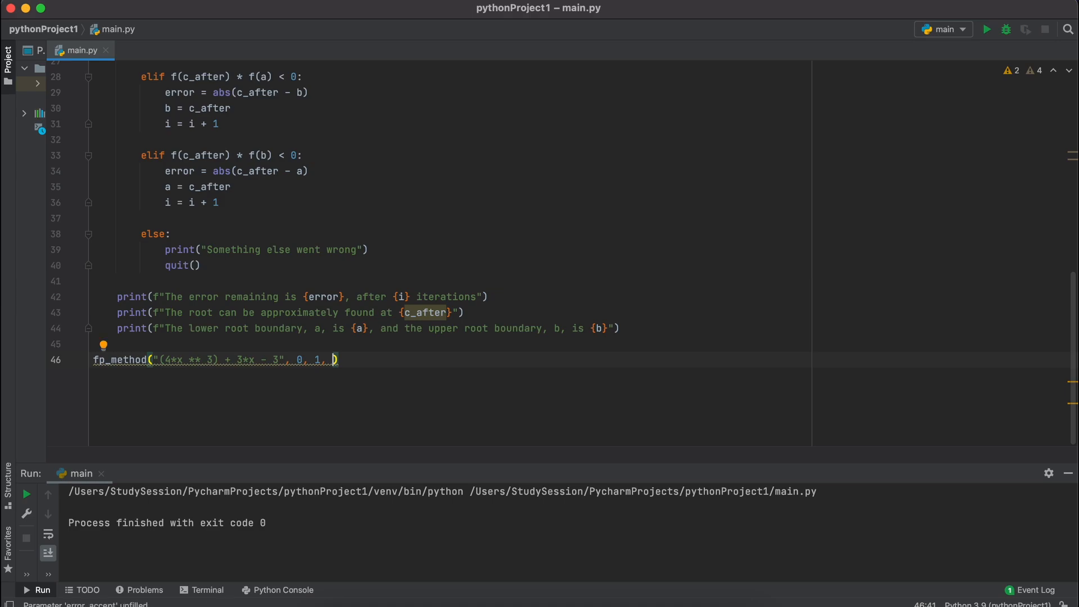
type("0.05")
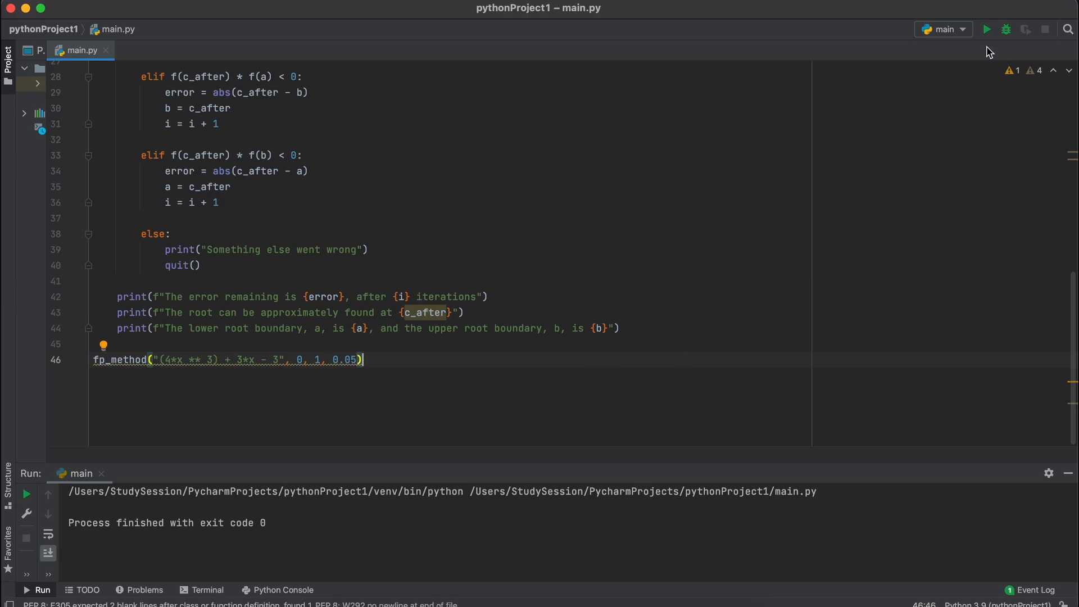
left_click(986, 30)
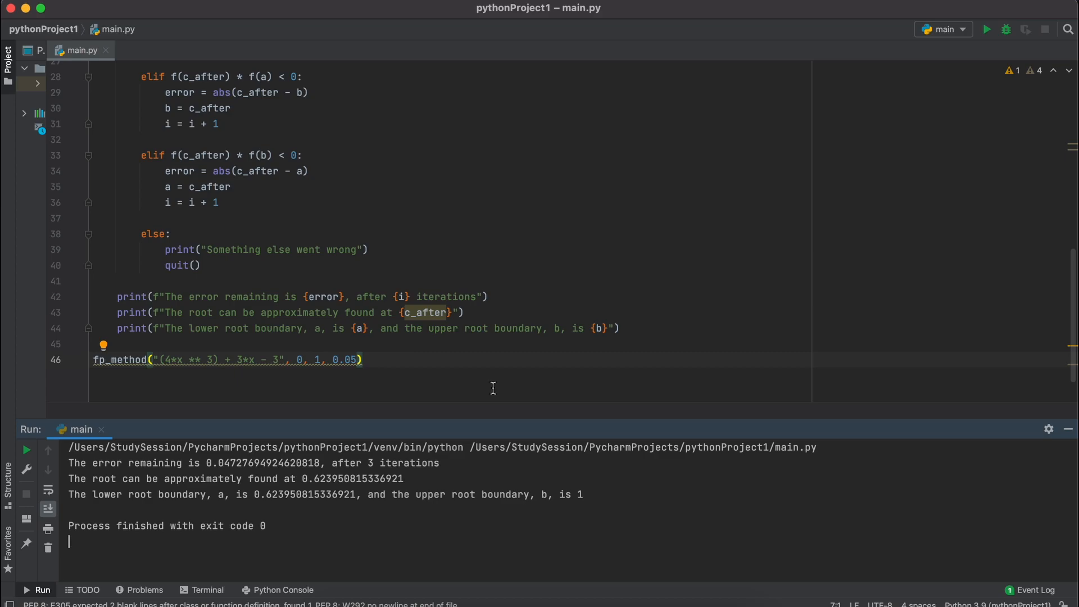
Step: Comment out the first call and run fp_method("(3*x ** 2) - 4", 0, 2, 0.001), giving root ≈1.1547 in 7 iterations
key("cmd+/")
type("fp_method(\"(3*x ** 2) - 4\", 0, 2, 0.005)")
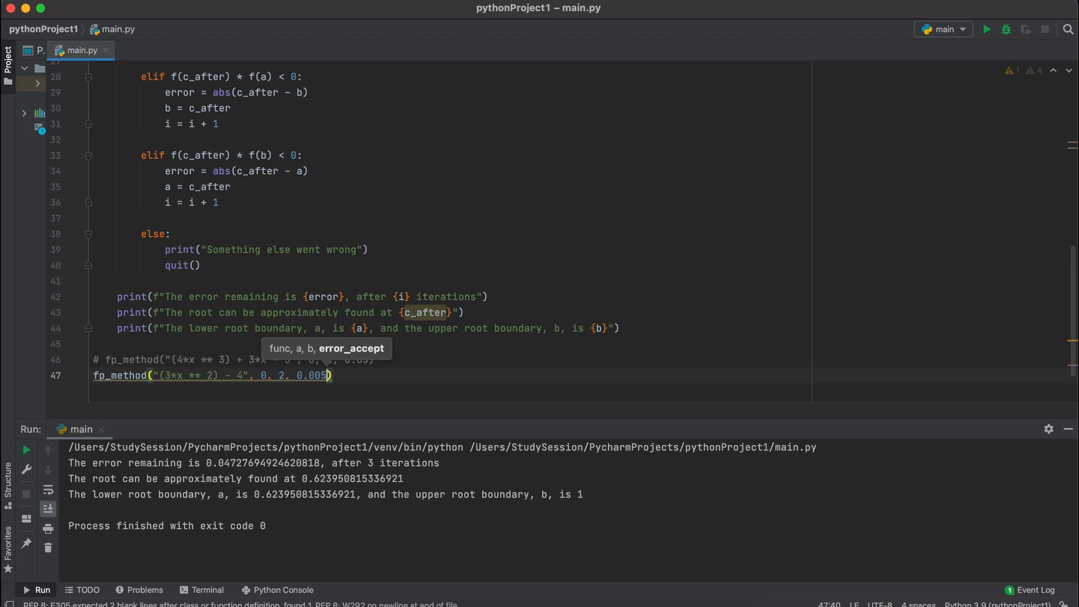
left_click(987, 29)
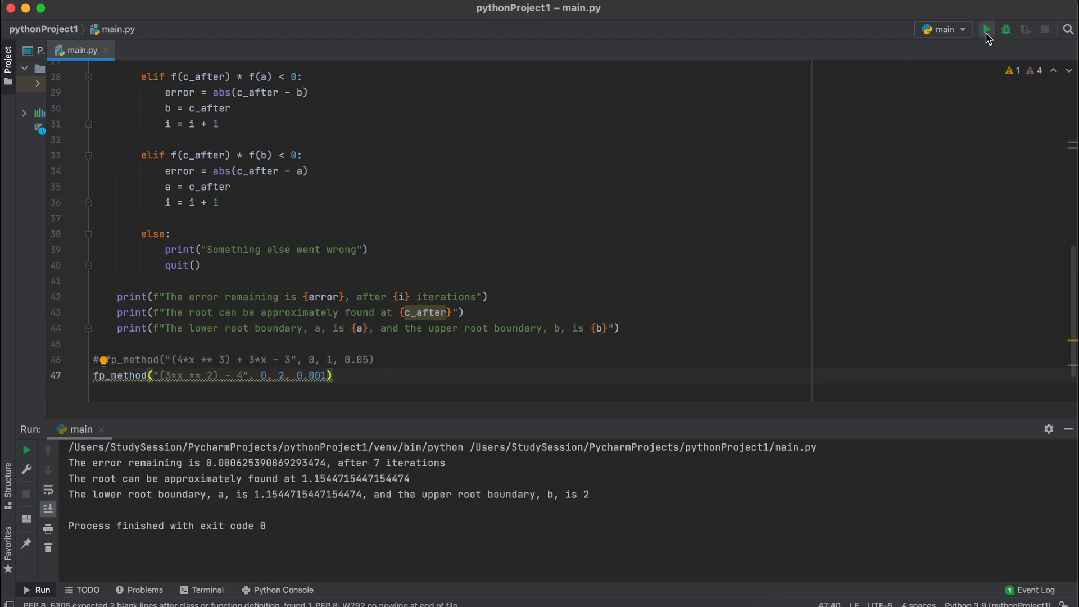